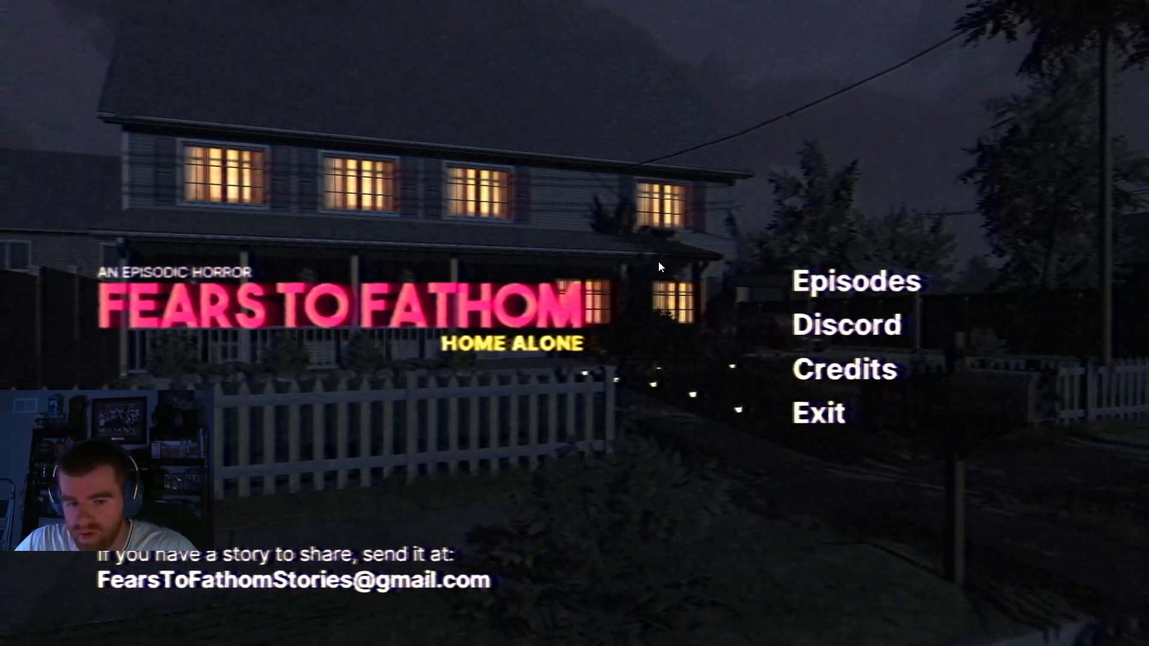
Step: Open the Episodes list from the Fears to Fathom title screen
left_click(855, 281)
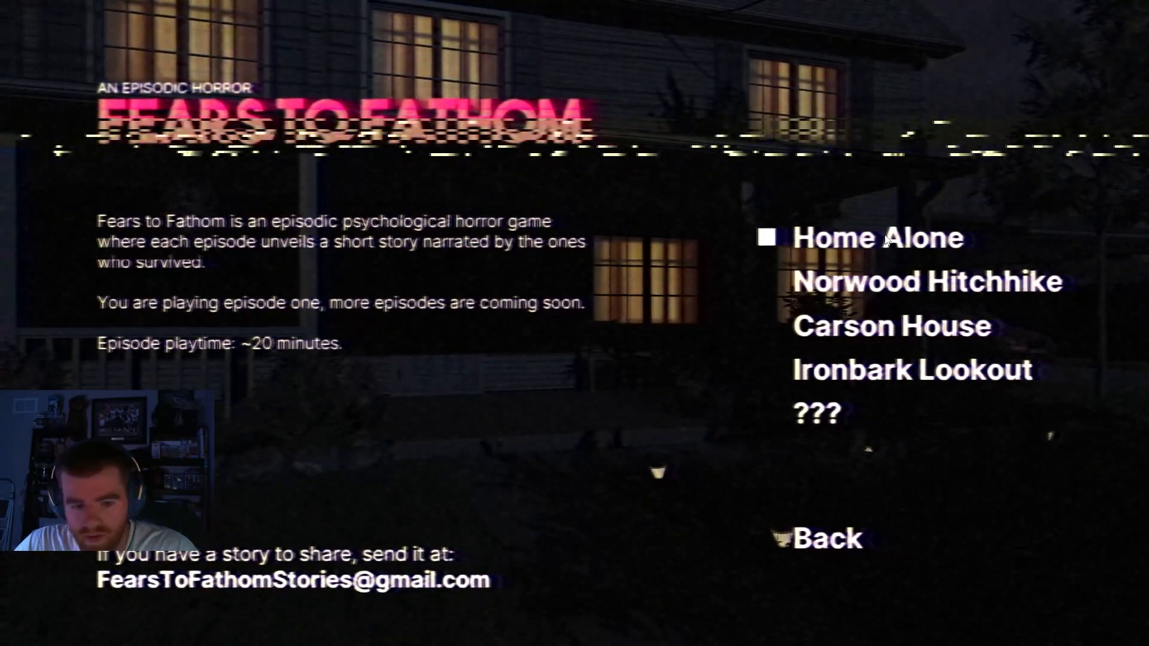
Step: Start Home Alone and wait through the intro until waking beside the bedside lamp
left_click(876, 237)
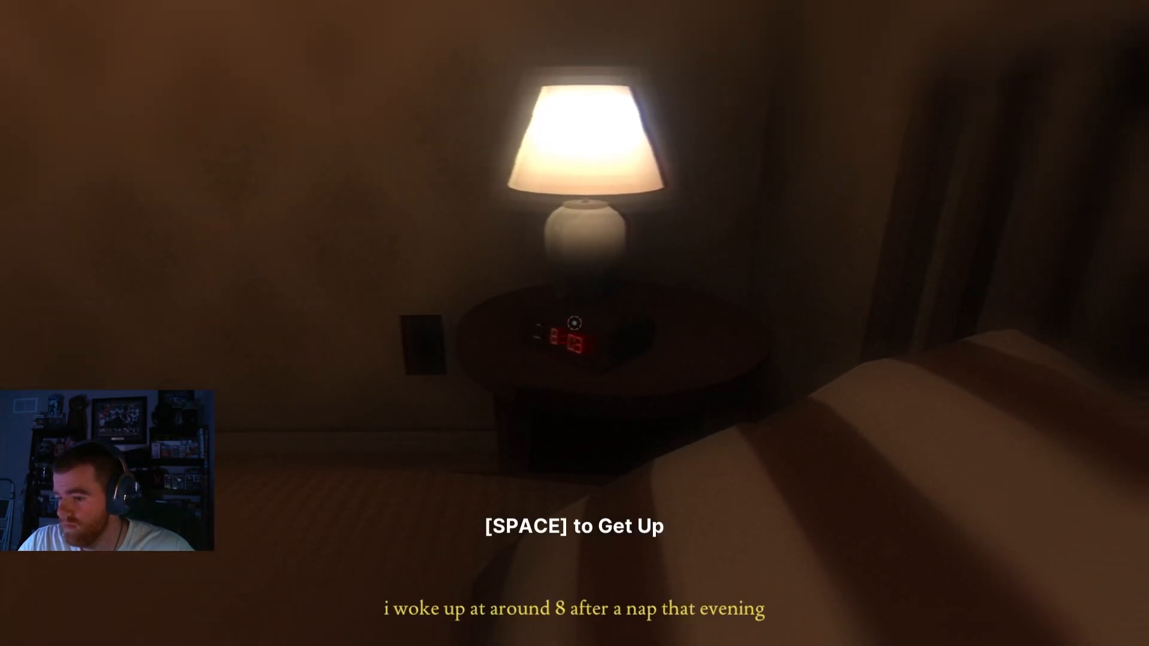
Step: Get out of bed, check the homework desk, and head to the upstairs landing
key("space")
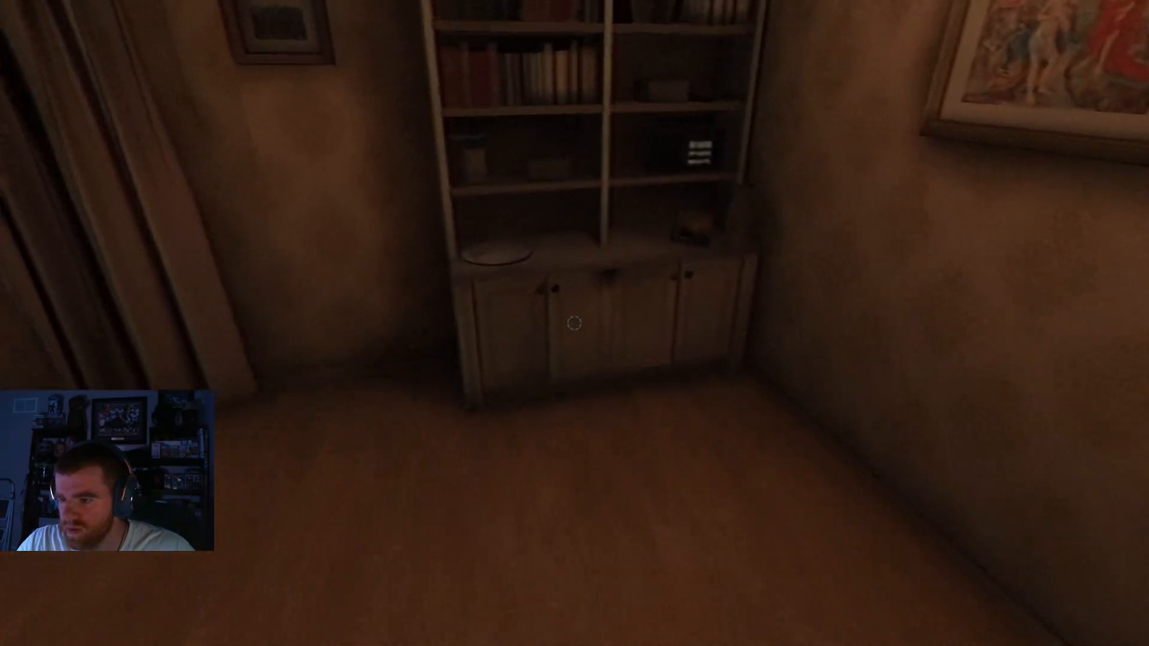
mouse_move(575, 324)
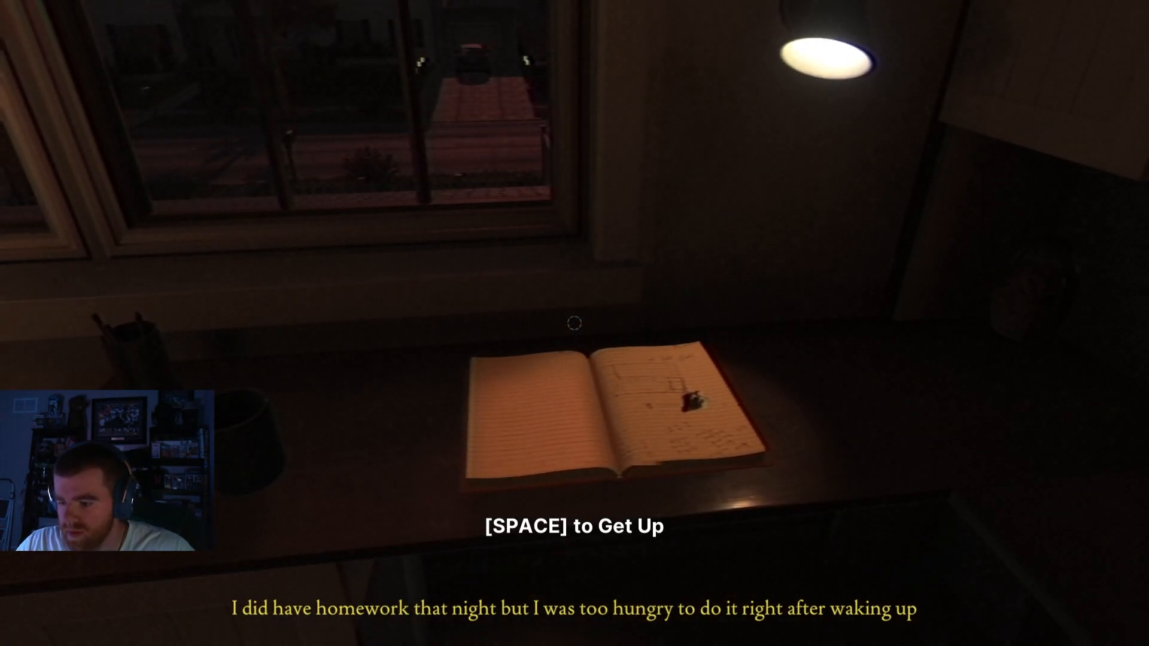
key("space")
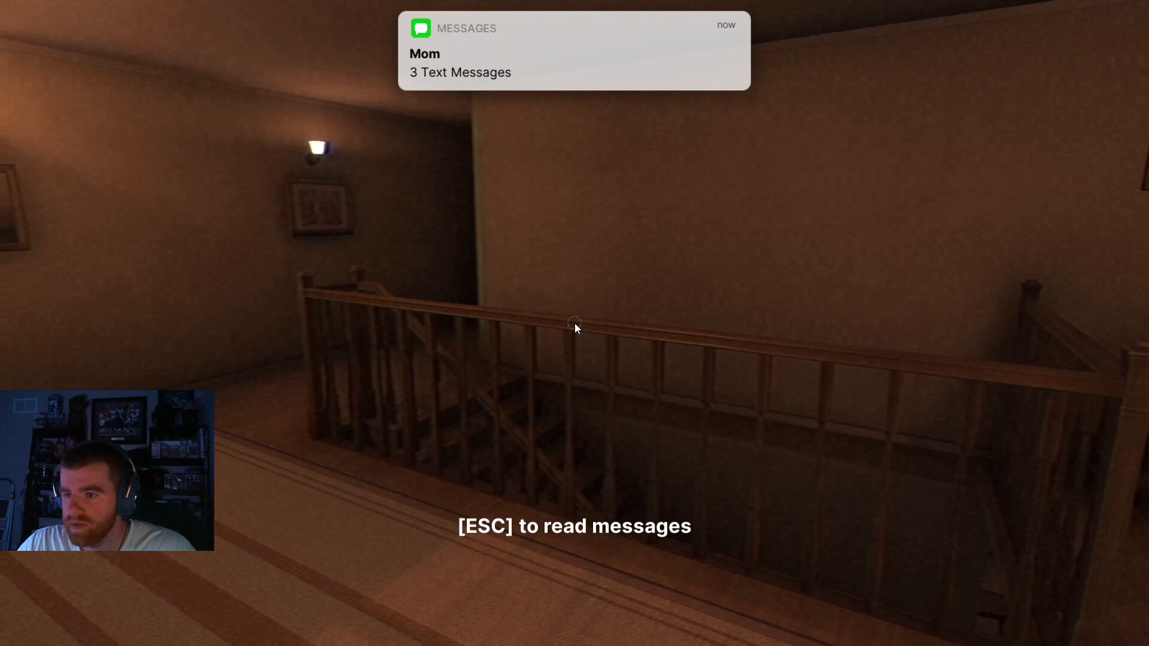
Step: Read Mom's texts, scrolling back to her messages about returning Monday
key("Escape")
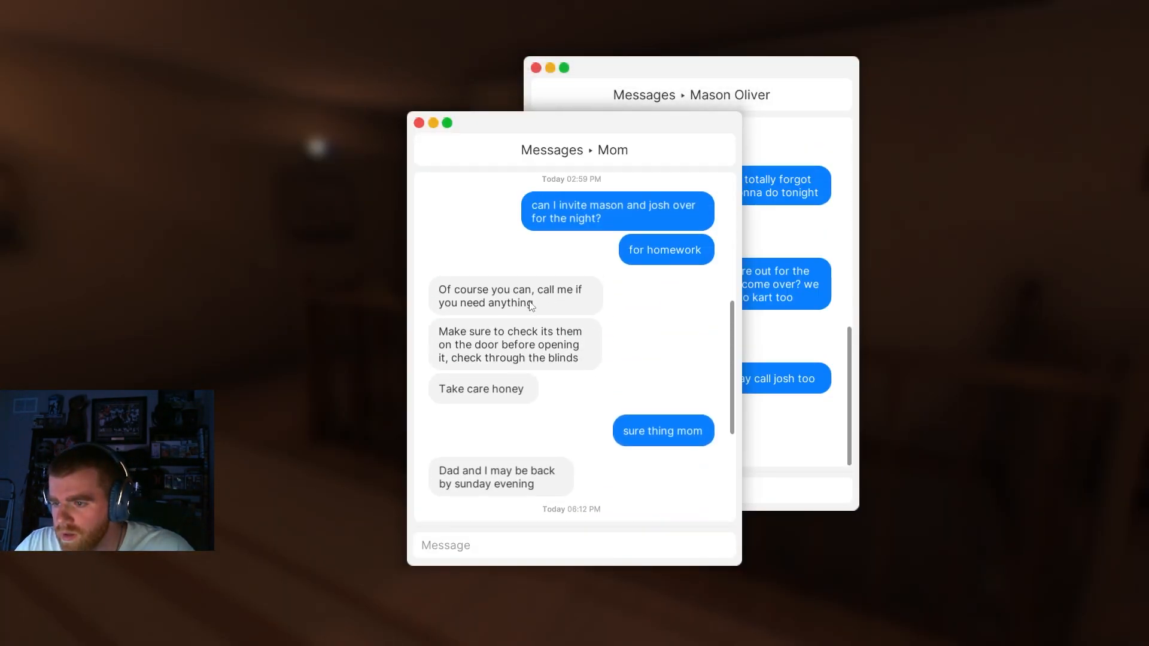
scroll("down", 3)
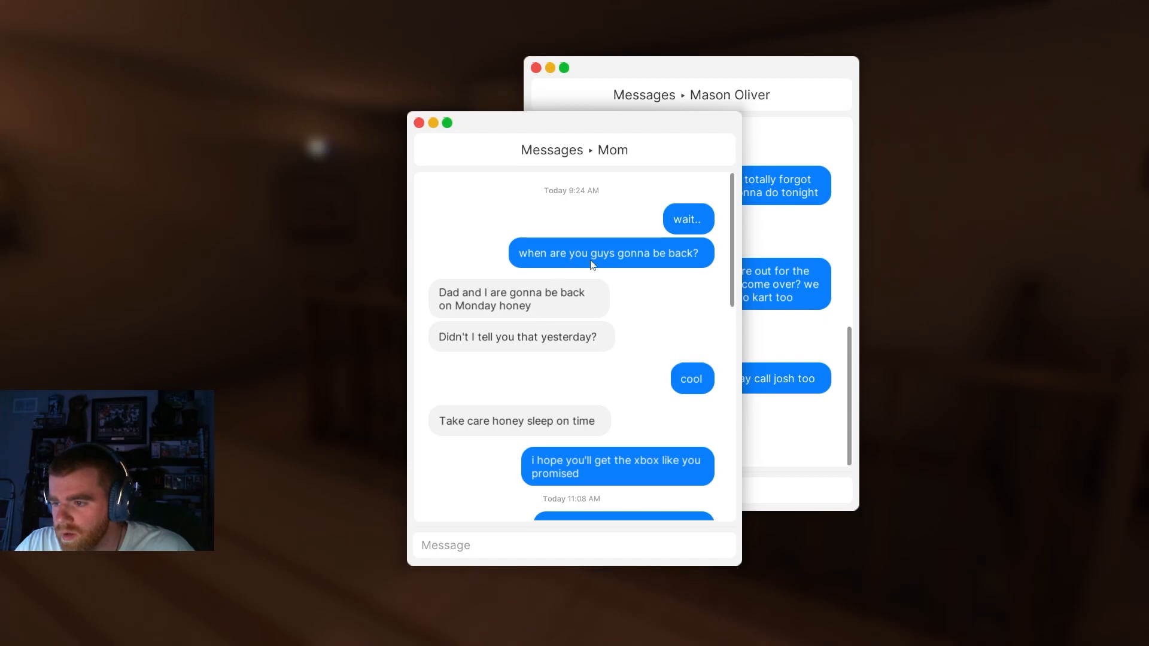
mouse_move(729, 268)
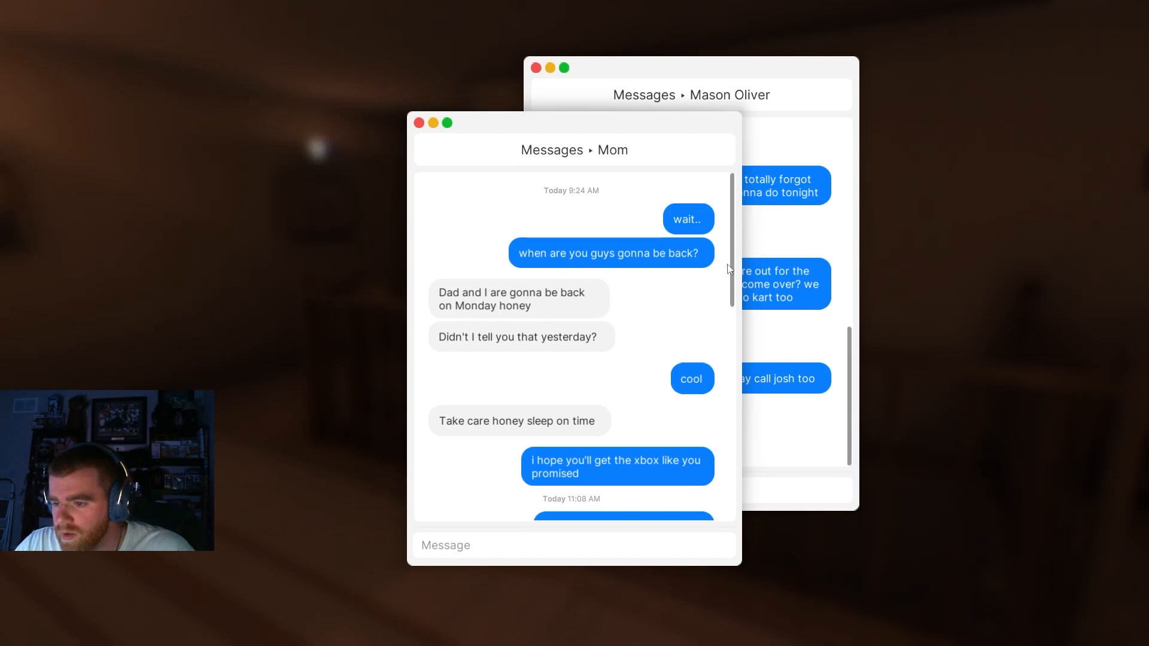
mouse_move(728, 305)
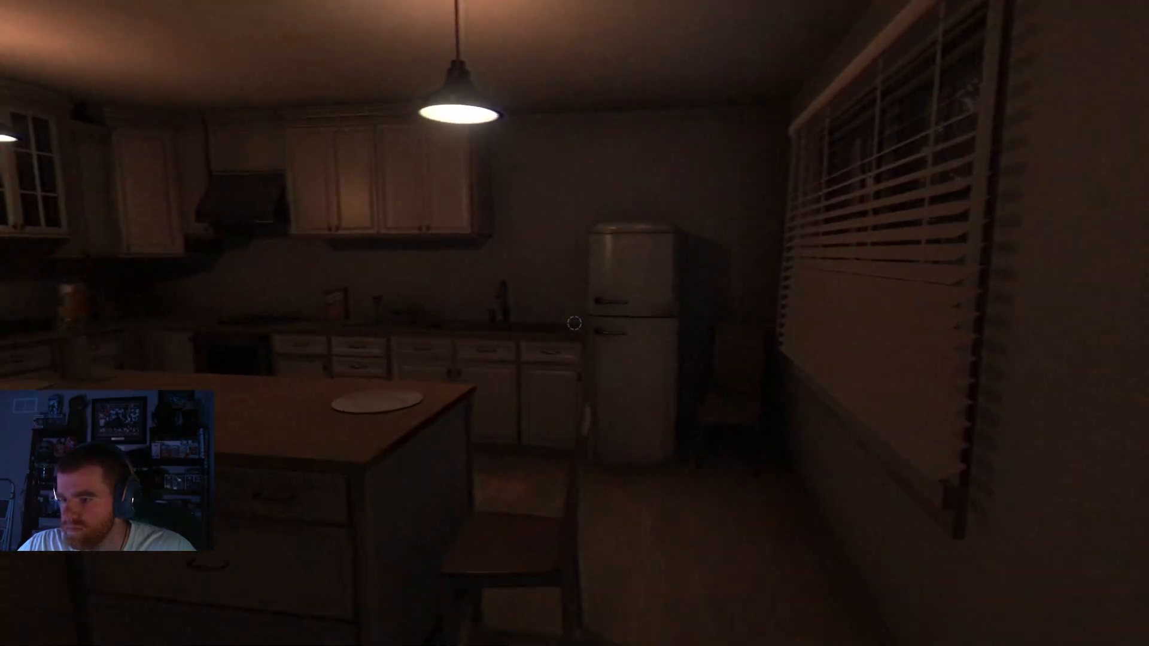
mouse_move(574, 323)
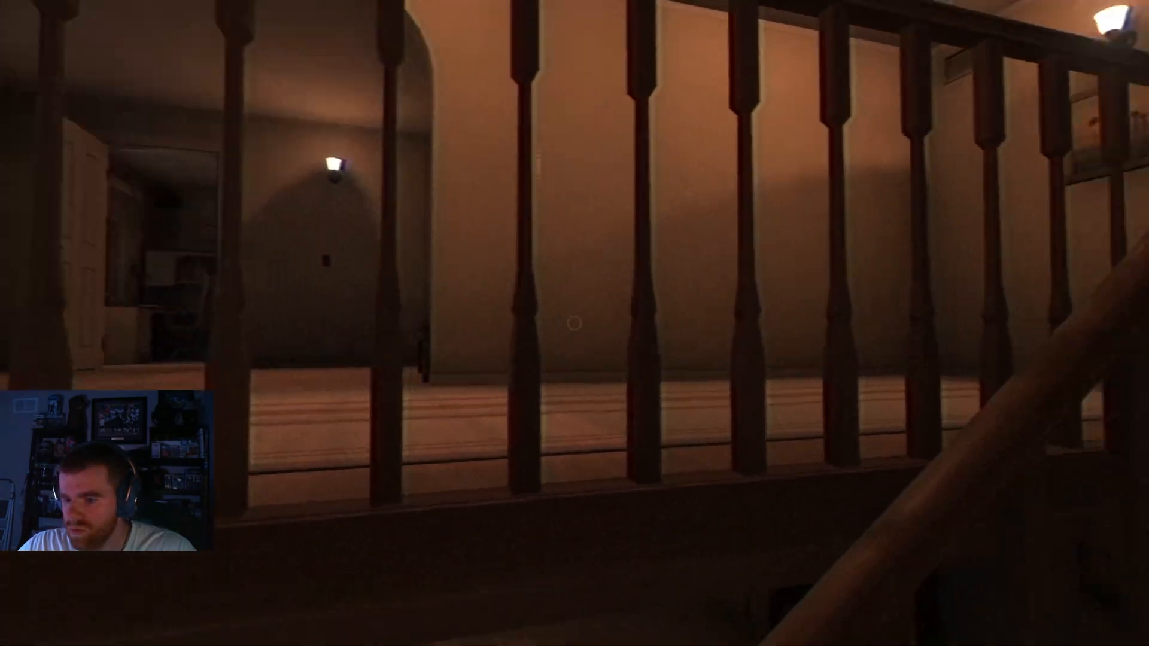
mouse_move(575, 323)
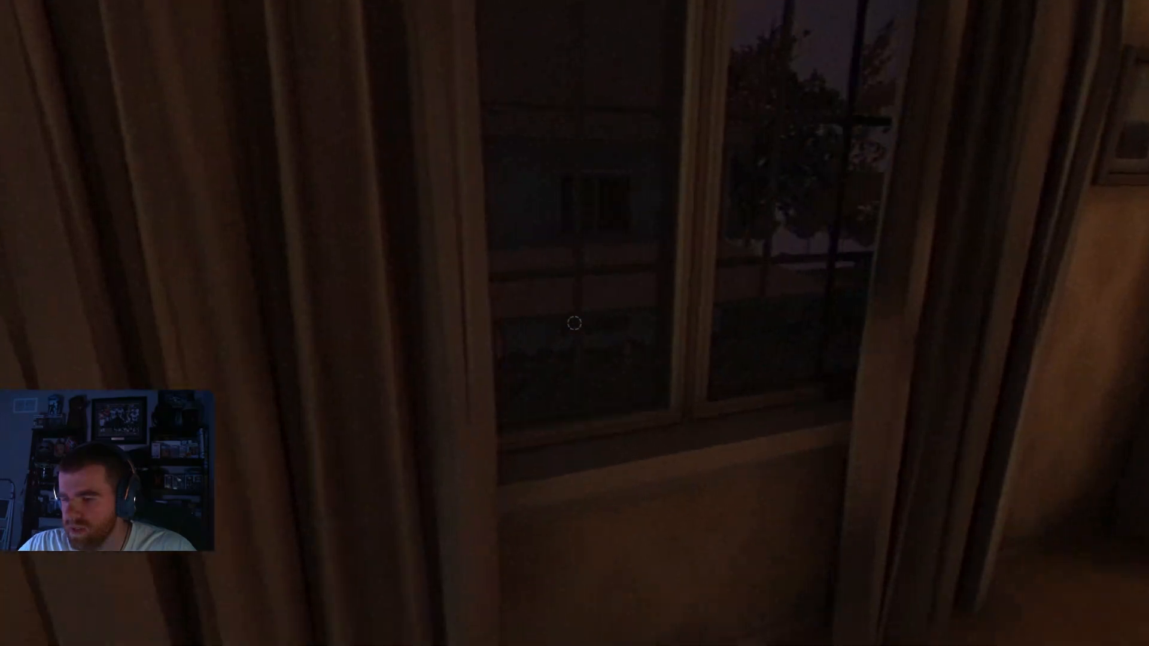
mouse_move(574, 323)
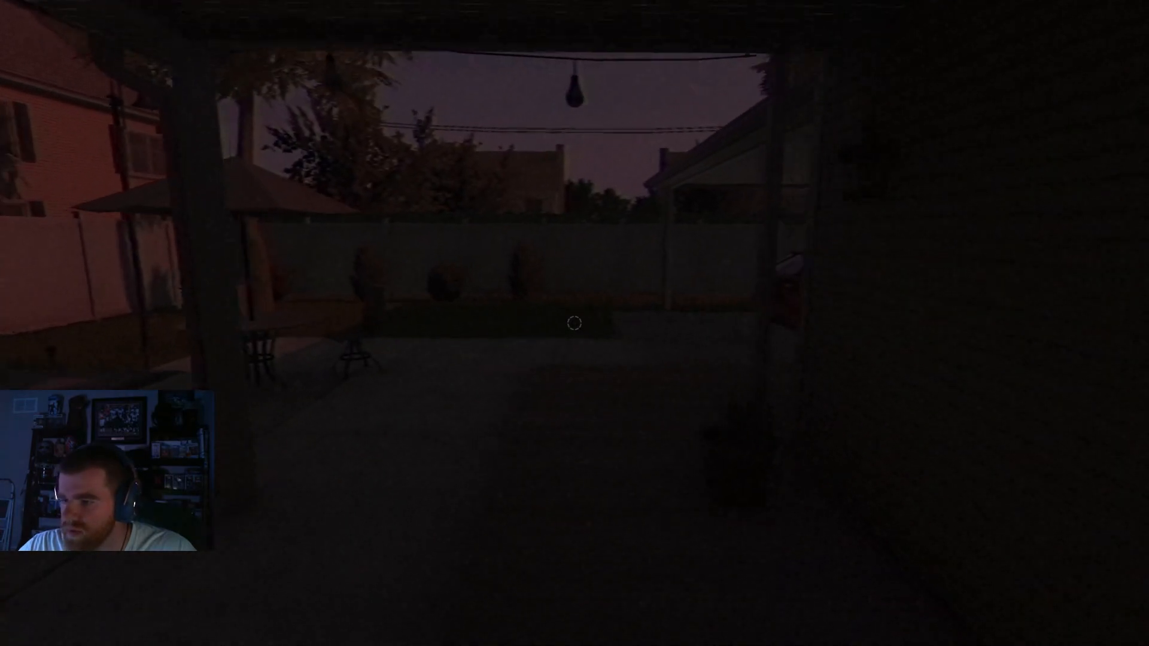
mouse_move(575, 323)
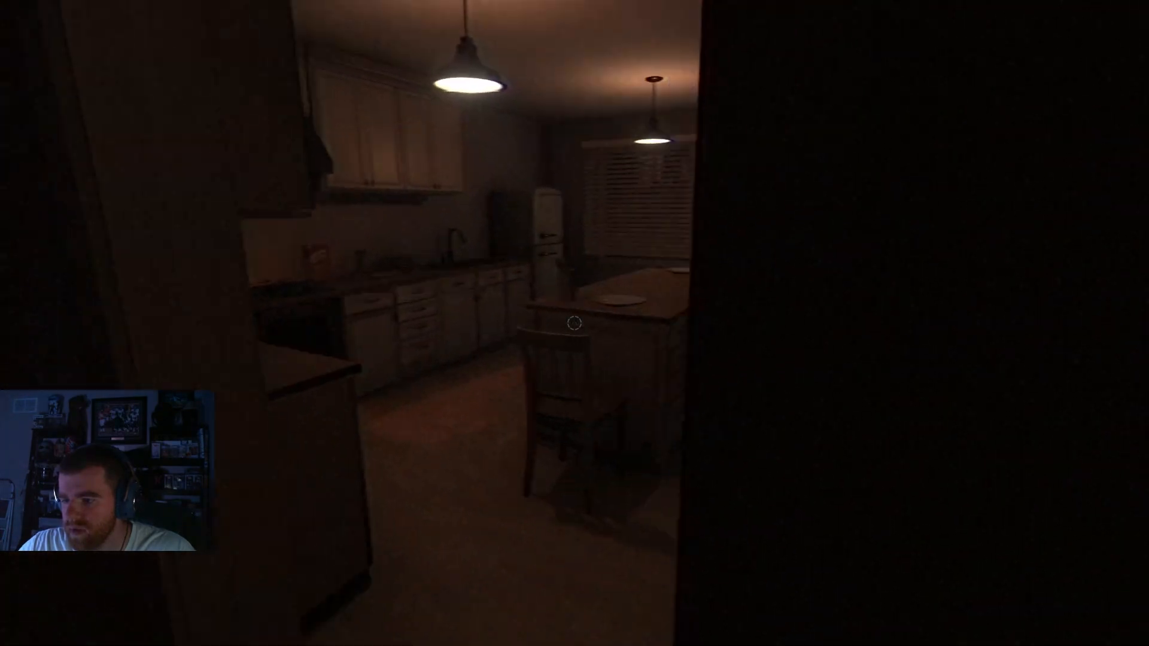
mouse_move(574, 323)
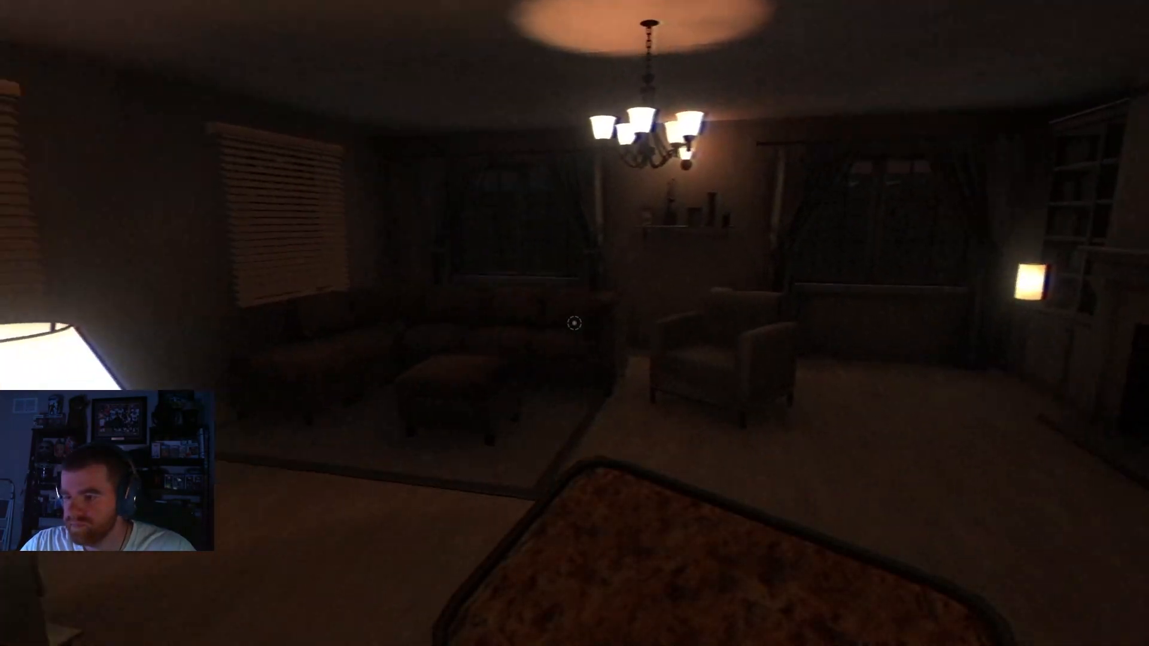
mouse_move(575, 323)
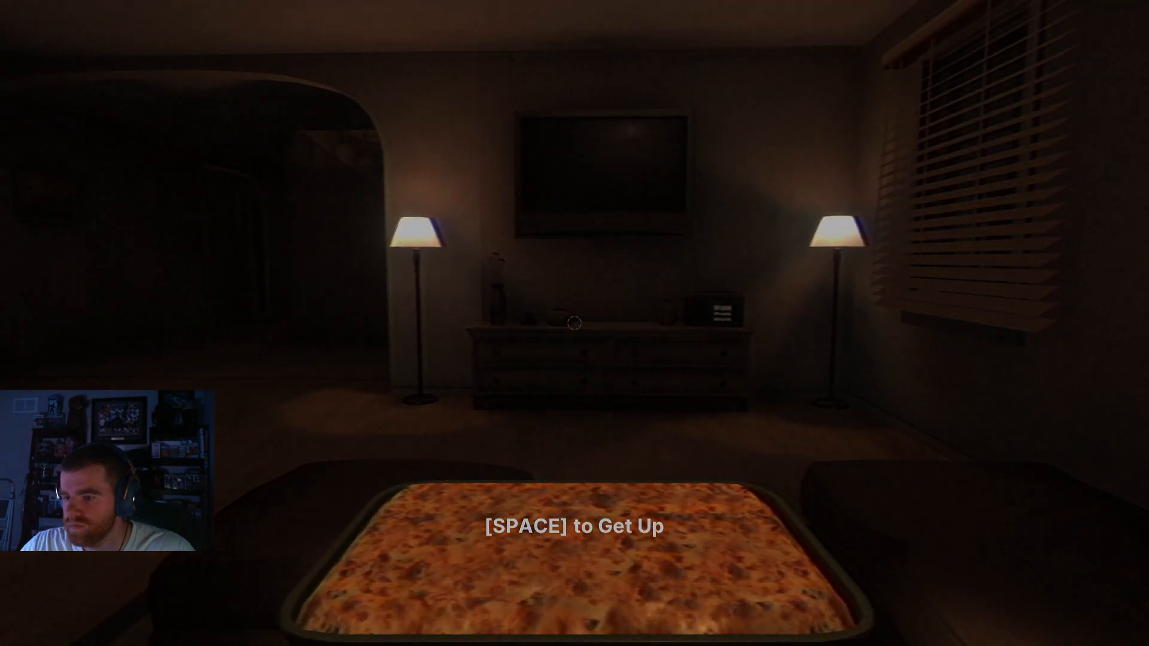
Step: Eat the tray of food on the living room couch, then stand up
key("space")
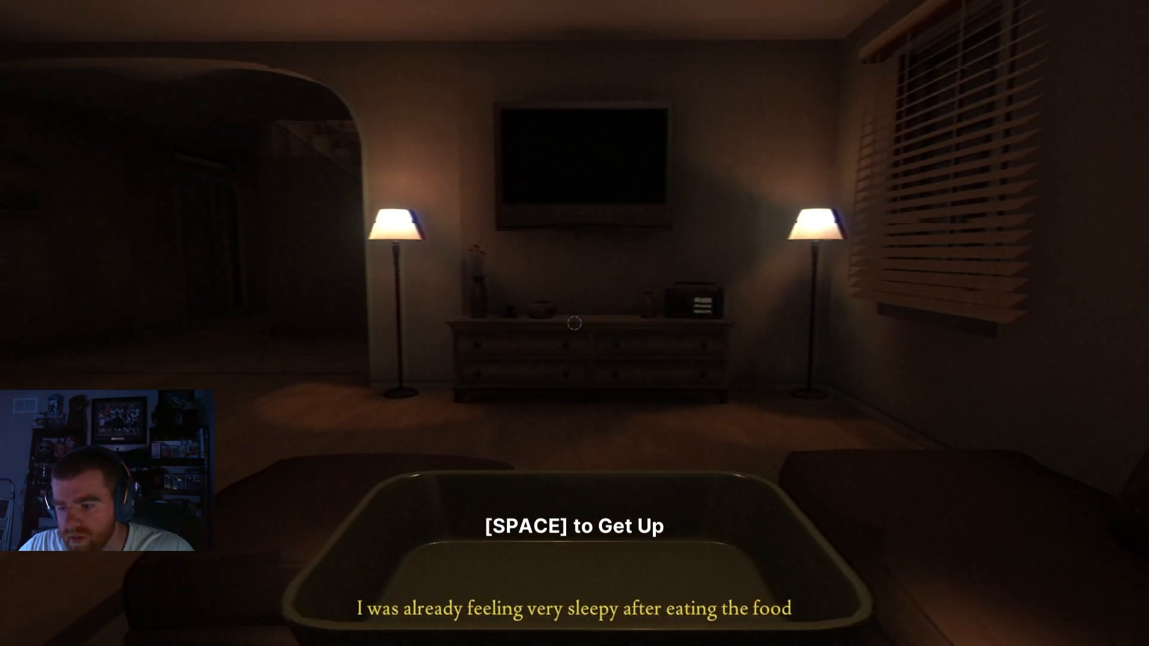
key("SPACE")
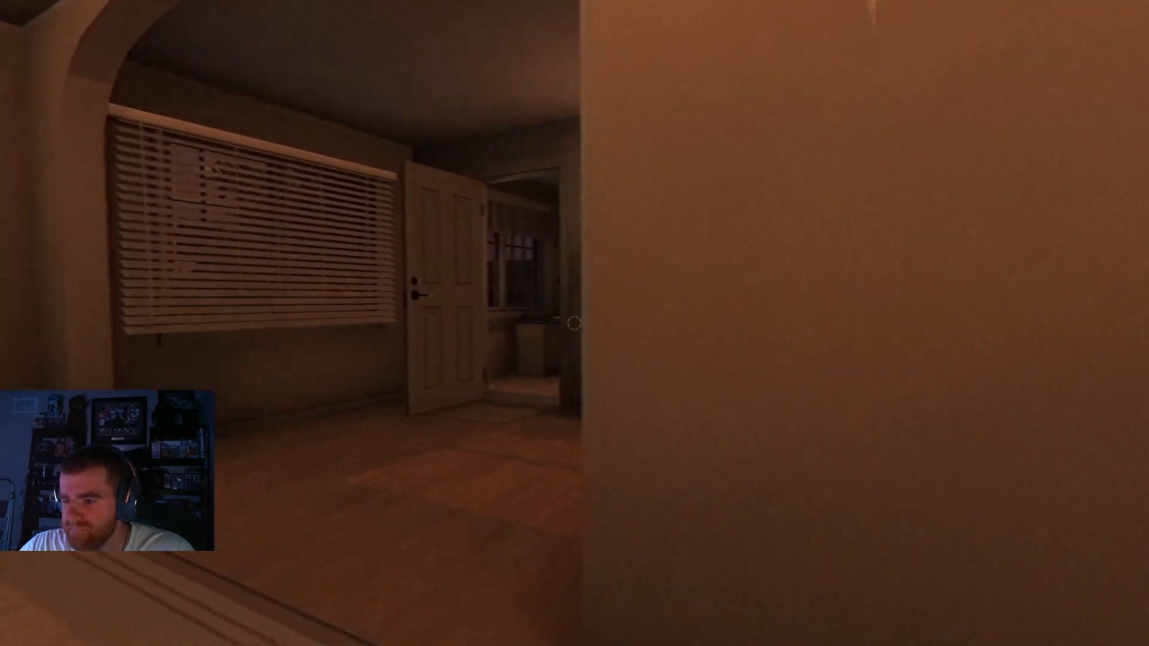
mouse_move(574, 323)
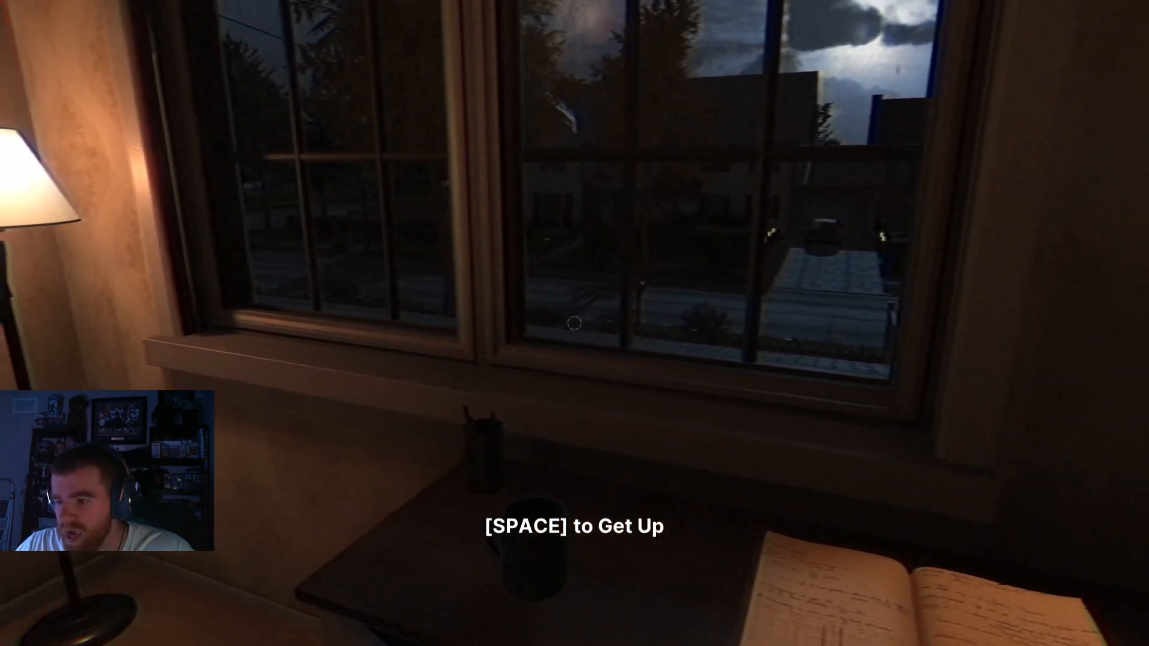
Step: Get up from the window desk and walk out to the upstairs hallway
key("space")
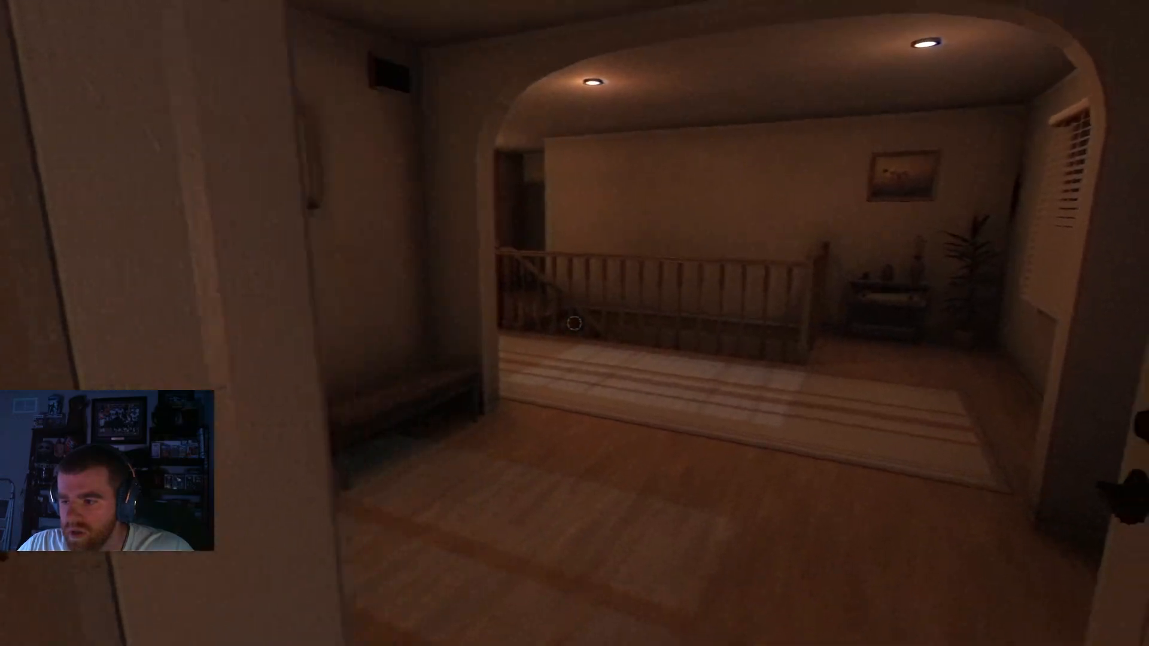
mouse_move(575, 323)
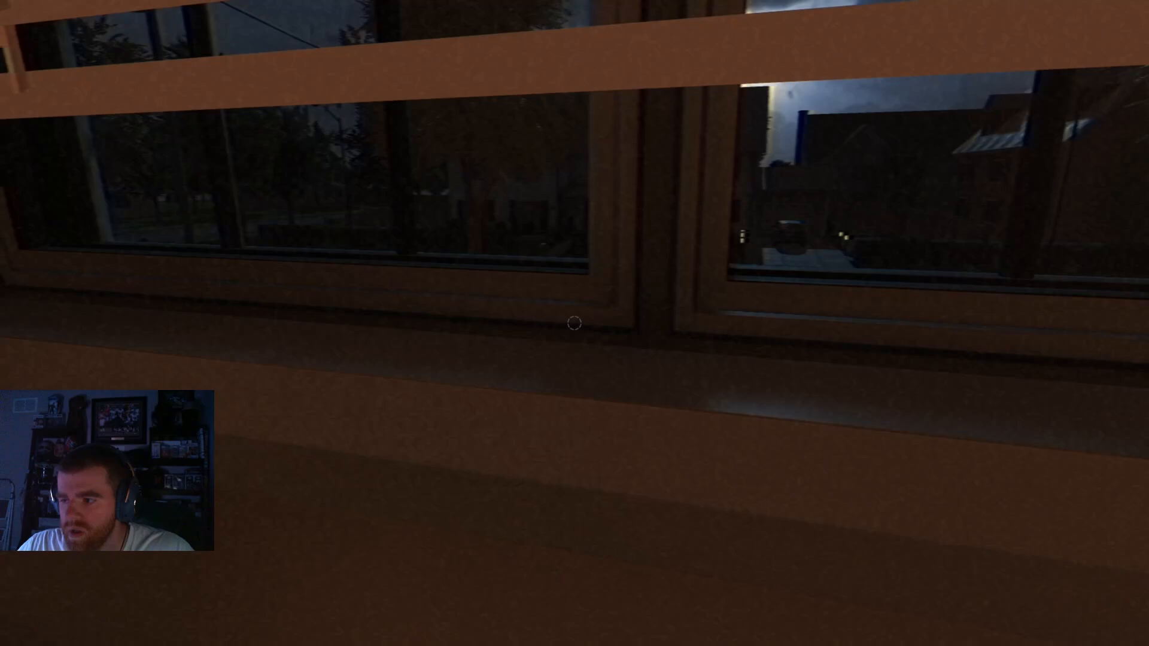
mouse_move(575, 323)
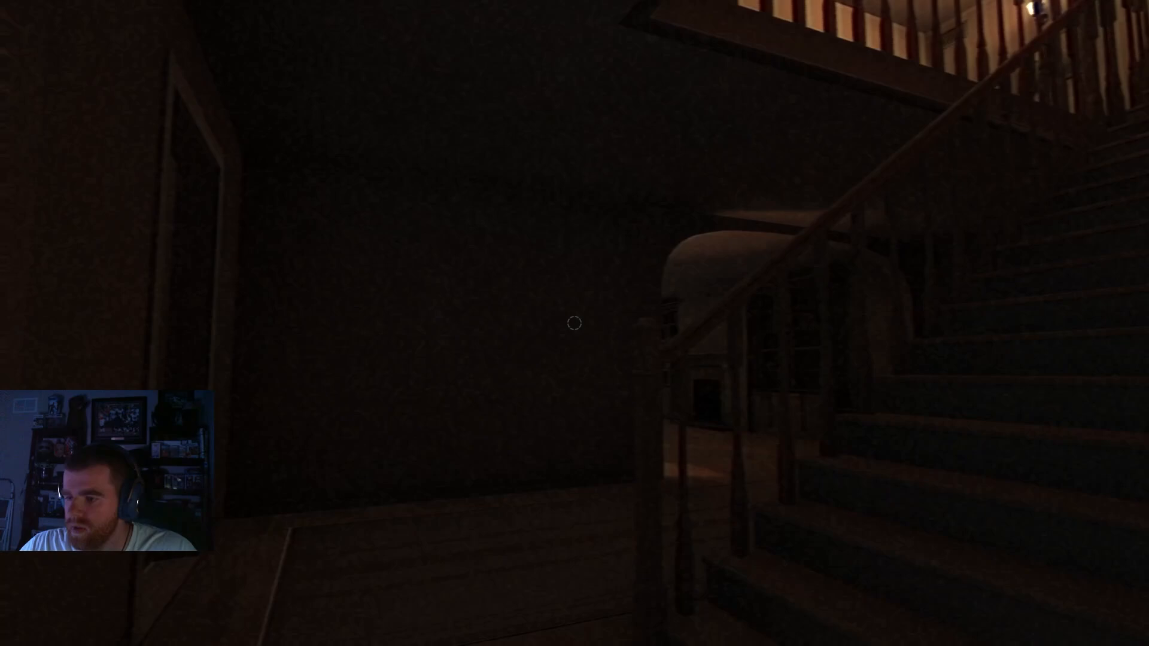
mouse_move(574, 323)
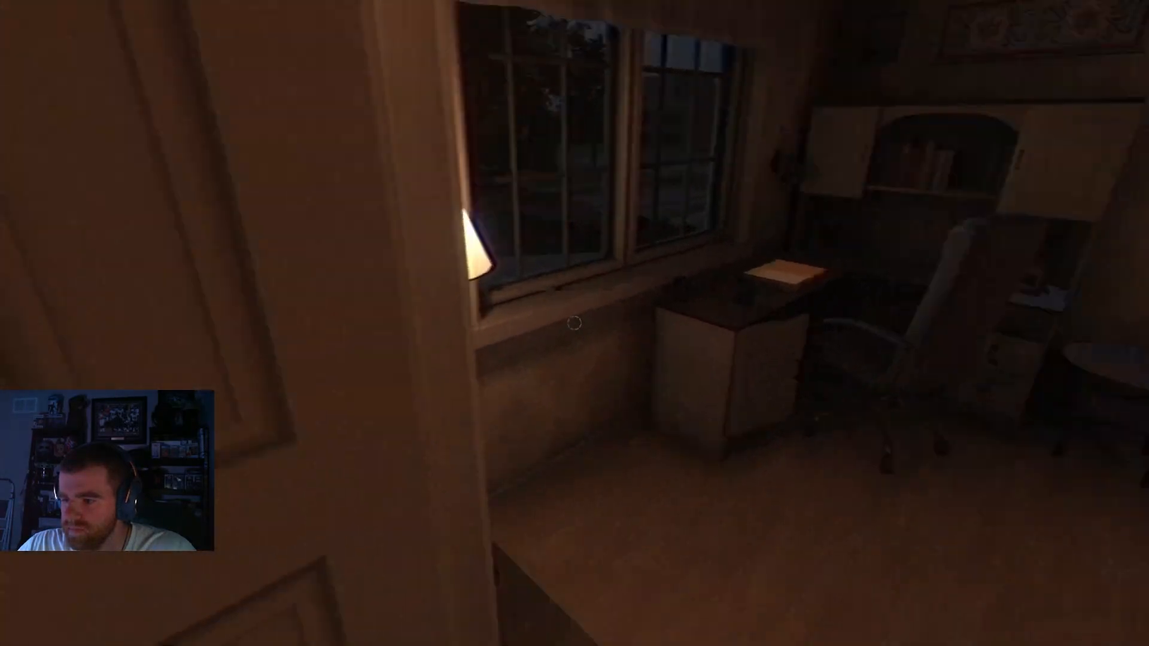
mouse_move(574, 323)
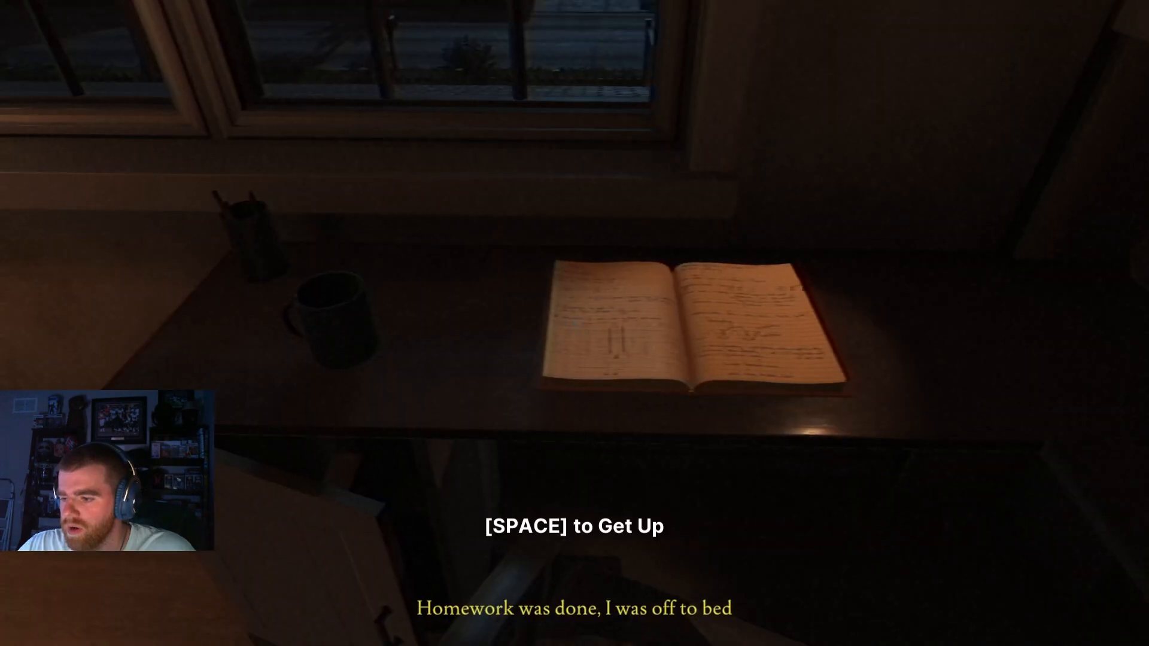
Step: Get up from the study desk once the homework is done
key("space")
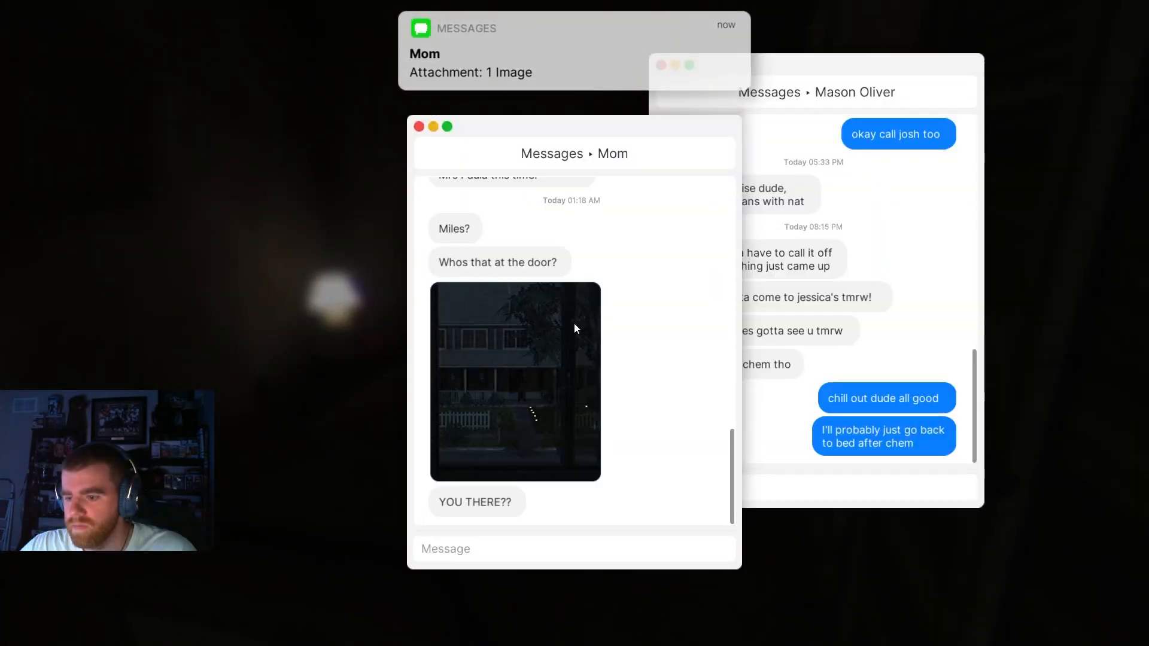
mouse_move(549, 447)
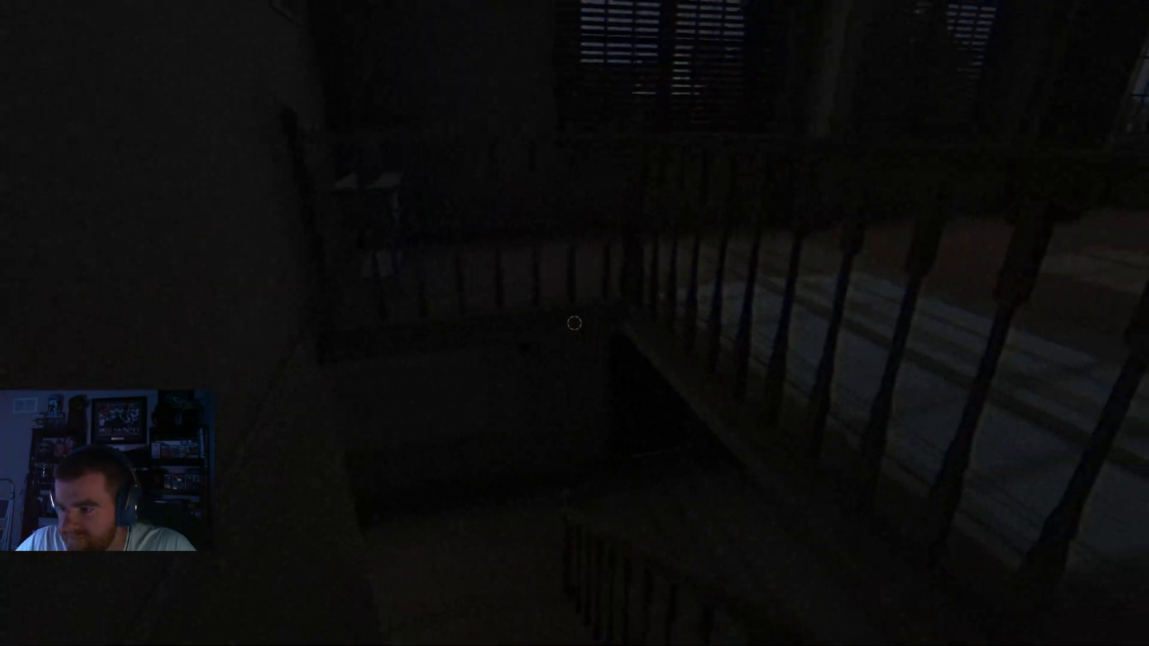
mouse_move(574, 322)
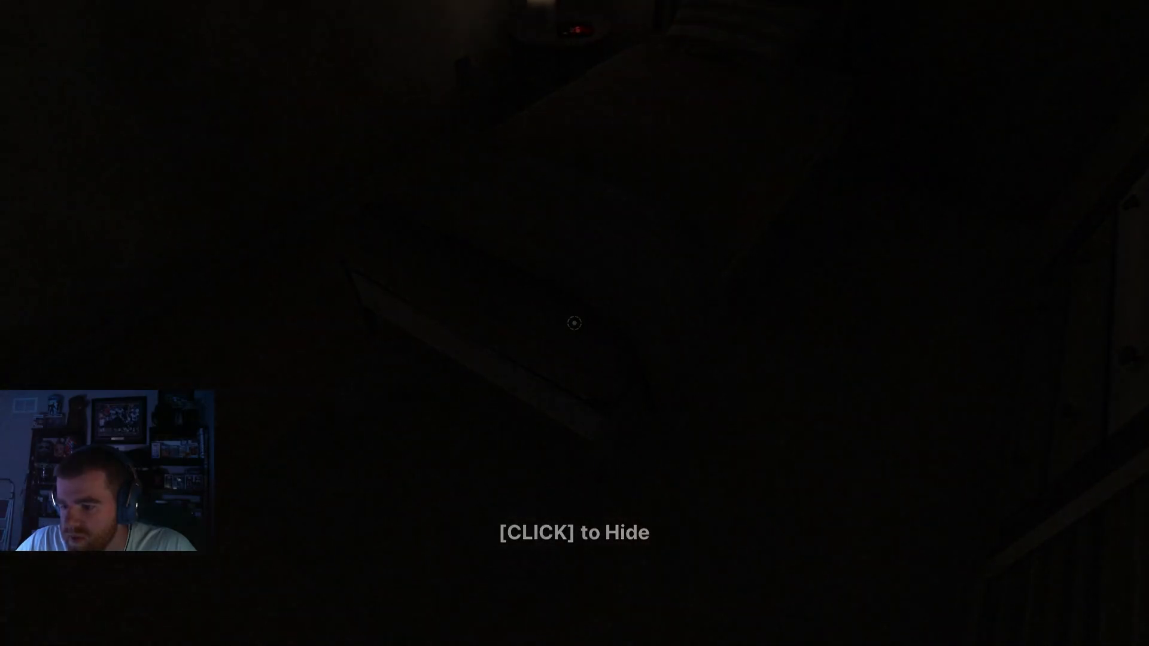
Step: Hide at the bed in the dark bedroom using the click-to-hide prompt
left_click(574, 323)
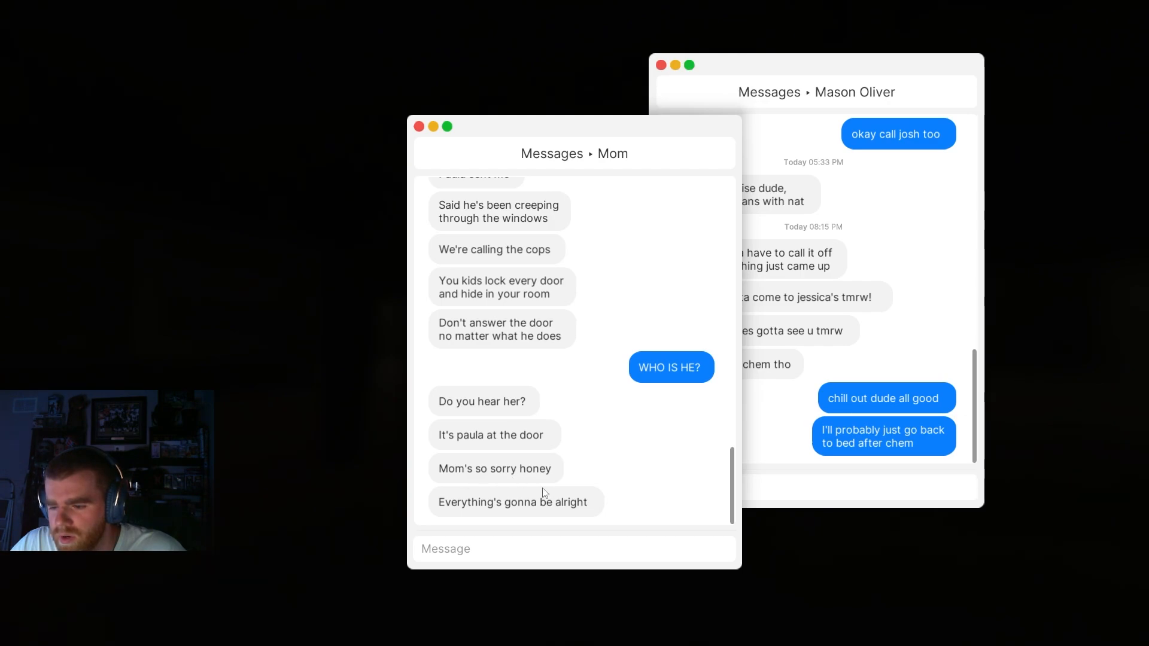
mouse_move(567, 510)
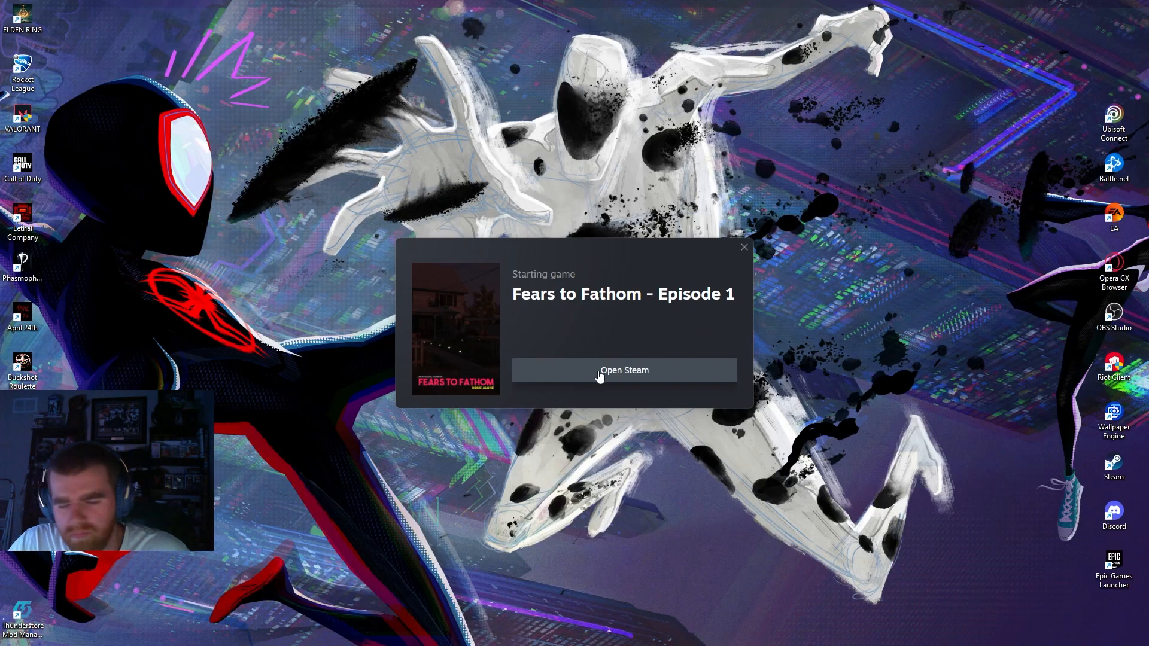
Step: Launch Fears to Fathom with current graphics settings via the configuration window's Play!
left_click(623, 369)
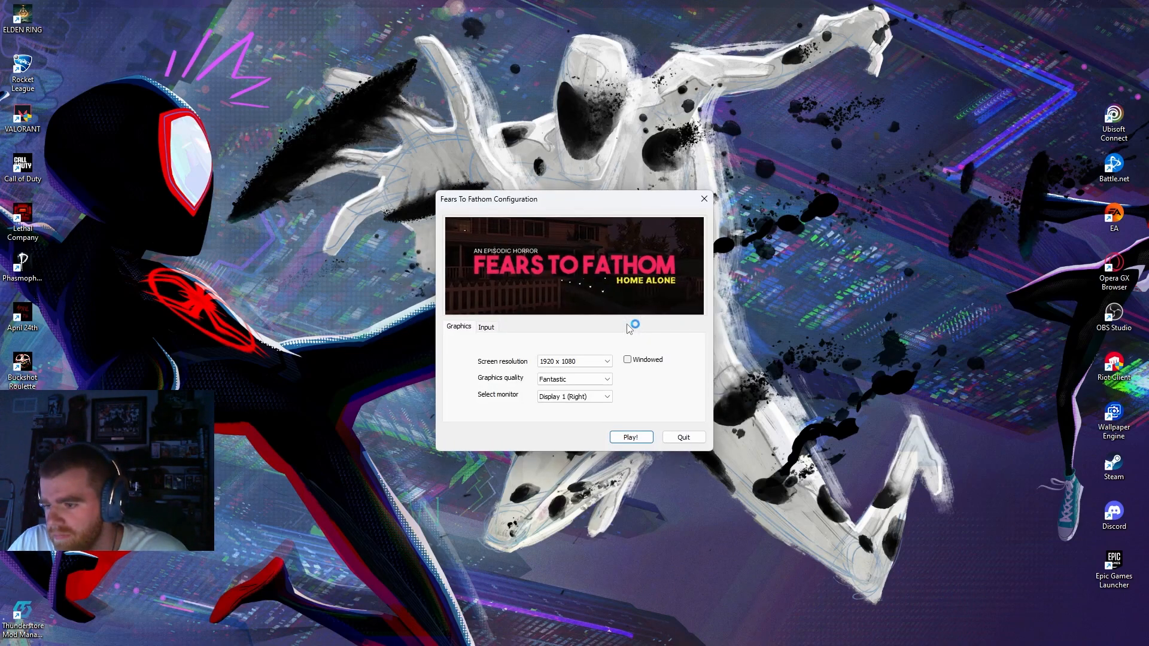
left_click(629, 436)
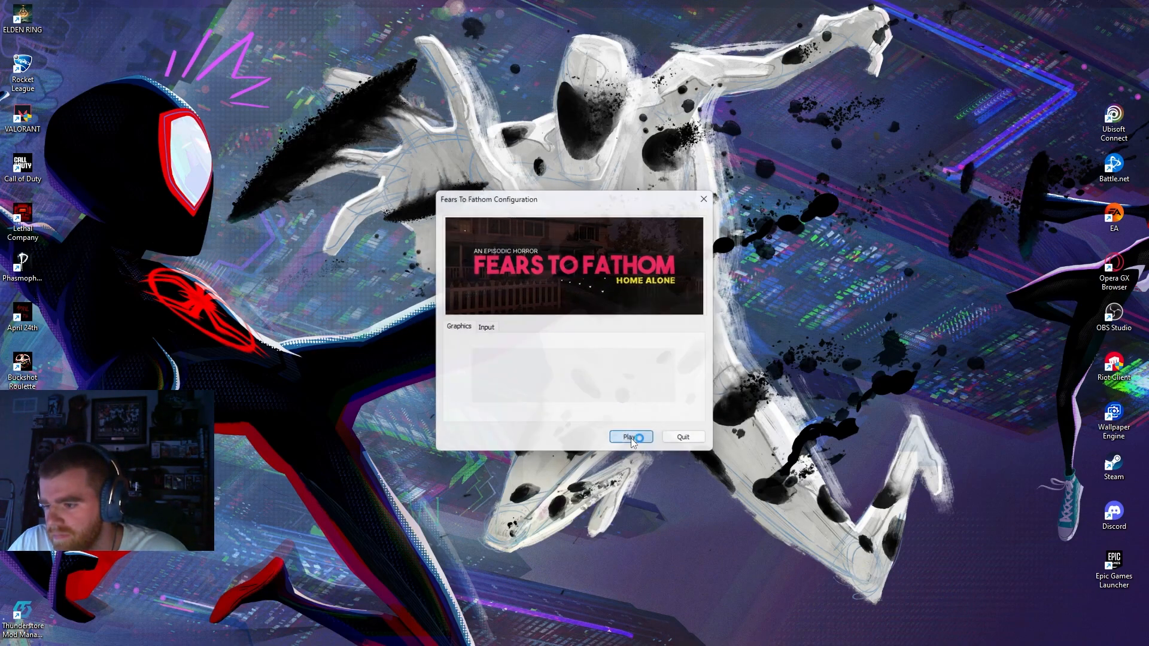
left_click(628, 437)
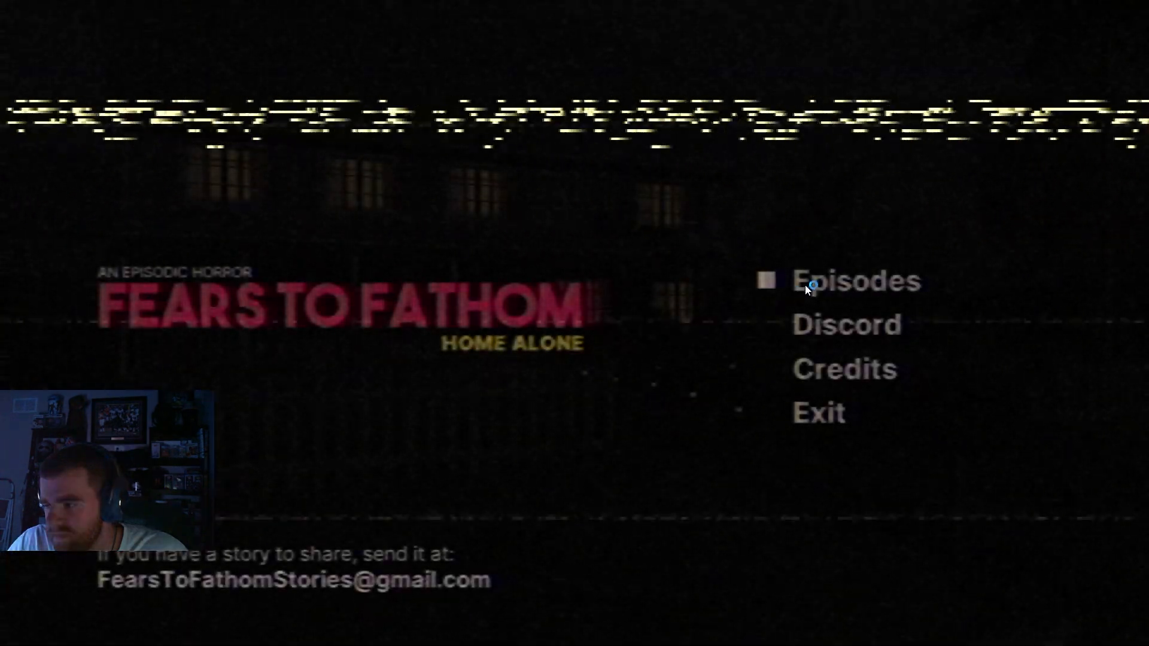
Step: Restart Home Alone from the Episodes list
left_click(855, 281)
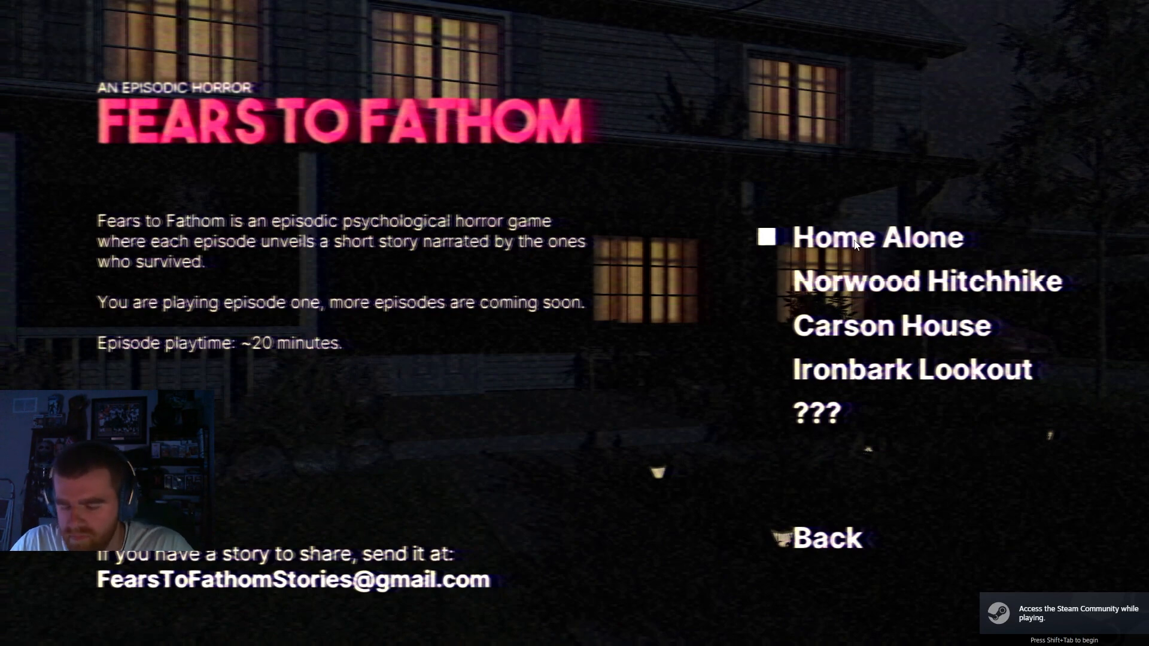
left_click(876, 236)
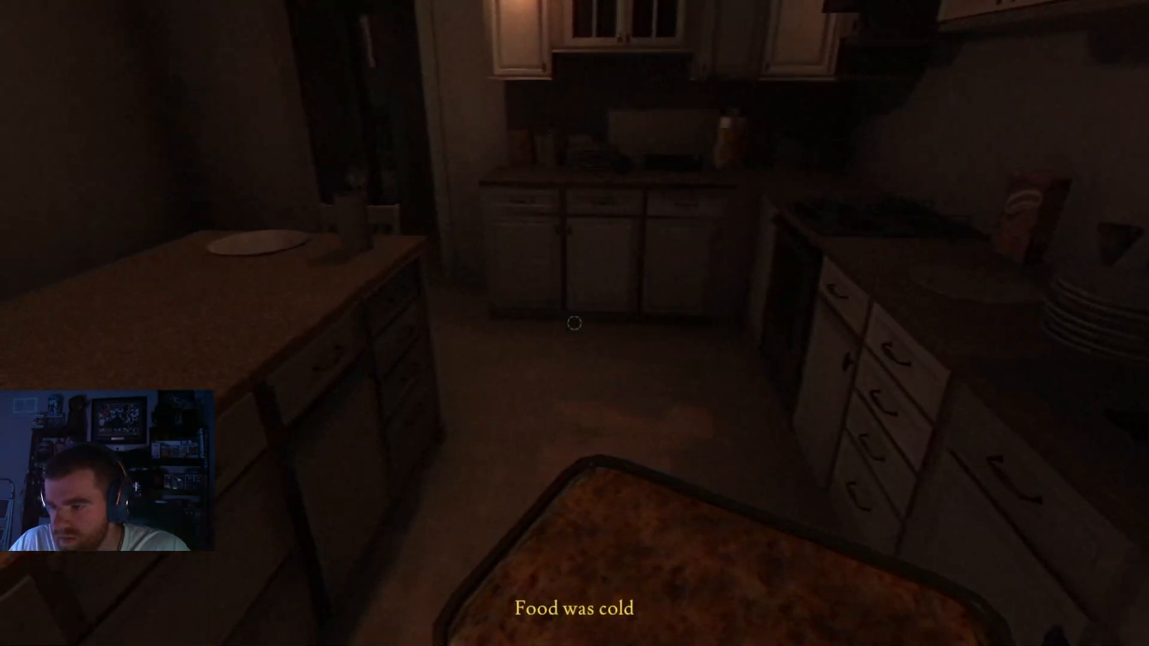
mouse_move(575, 323)
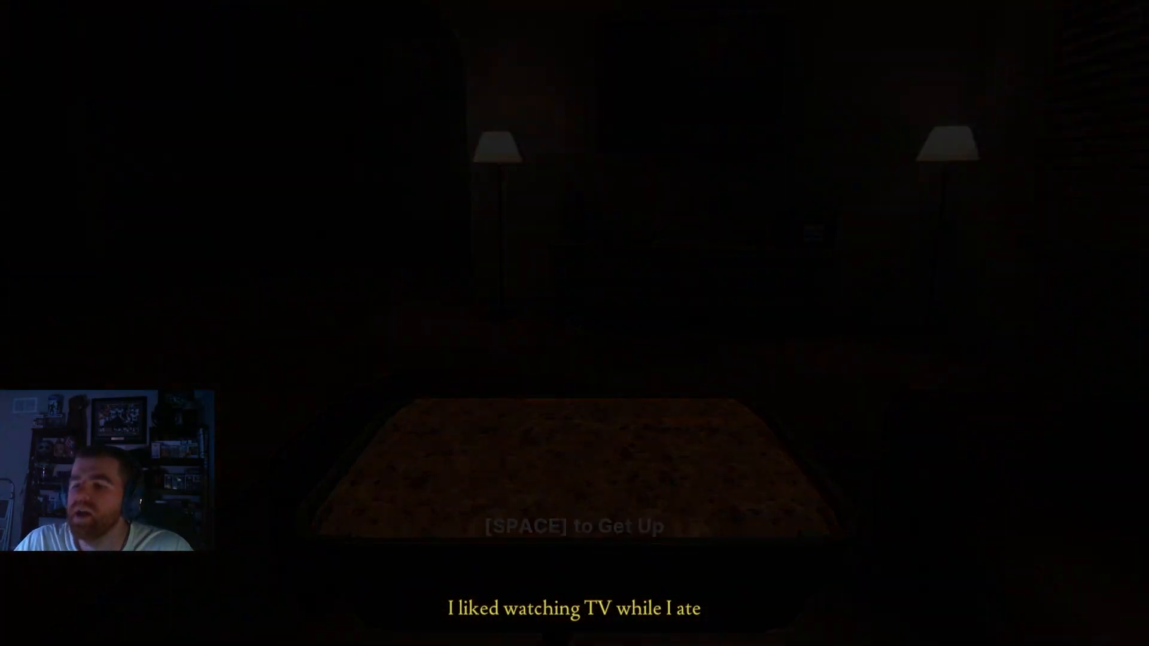
Step: Eat the cold food on the tray while watching TV on the couch
key("space")
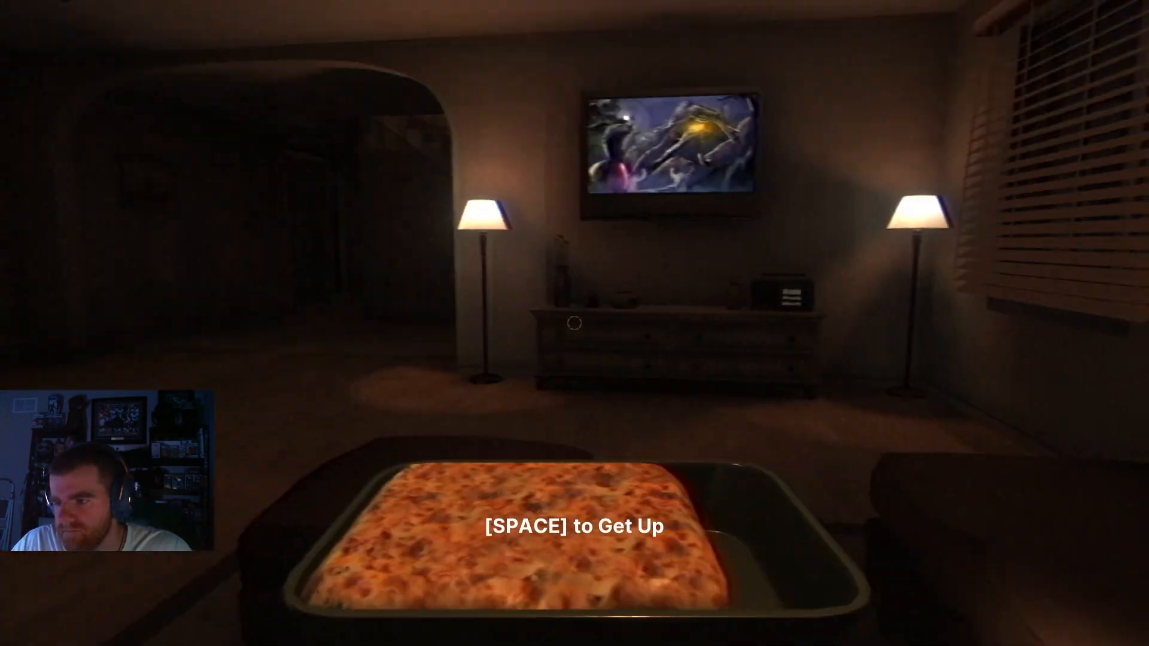
mouse_move(574, 323)
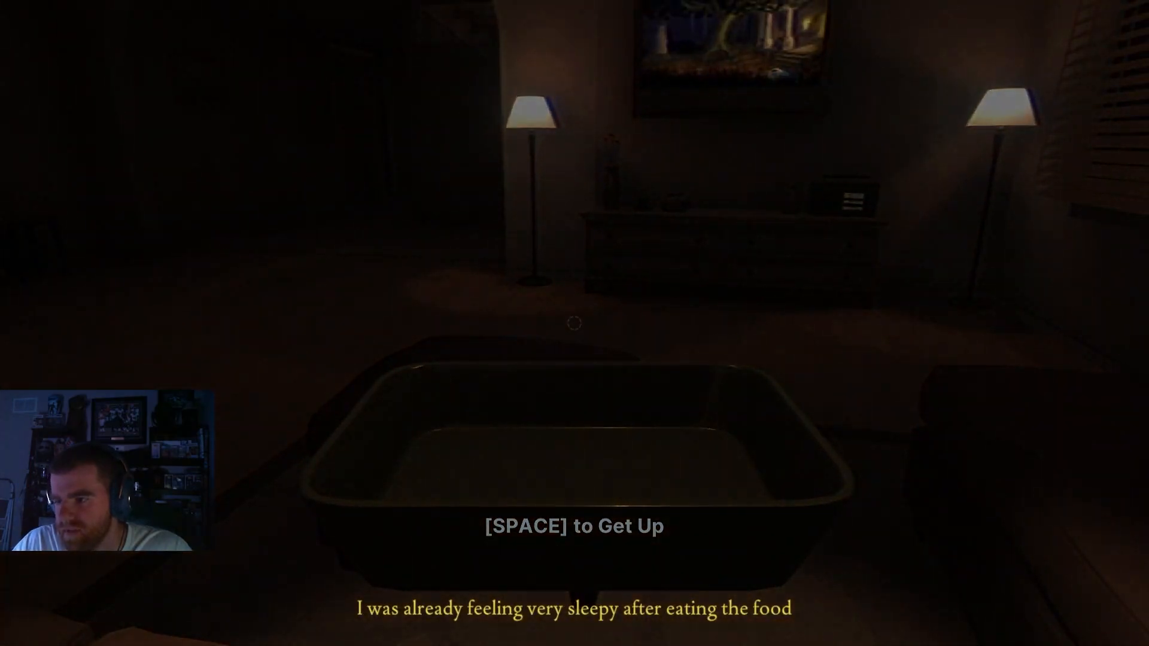
Step: Get up from the couch, finish the homework at the bedroom desk, then rise
key("space")
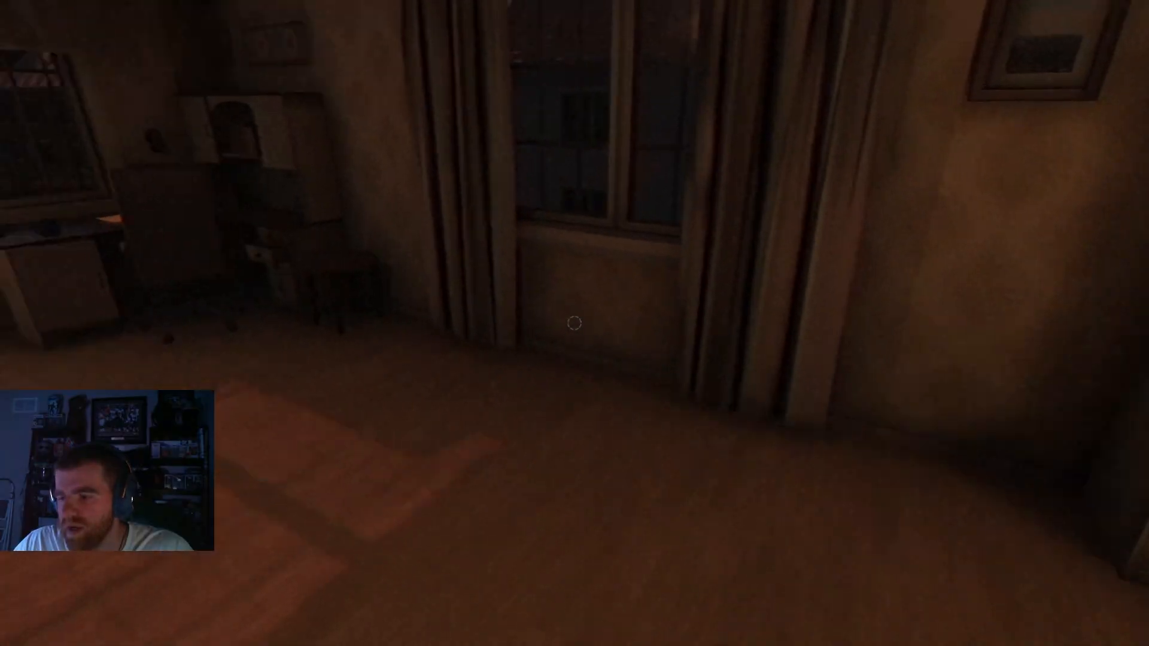
mouse_move(574, 323)
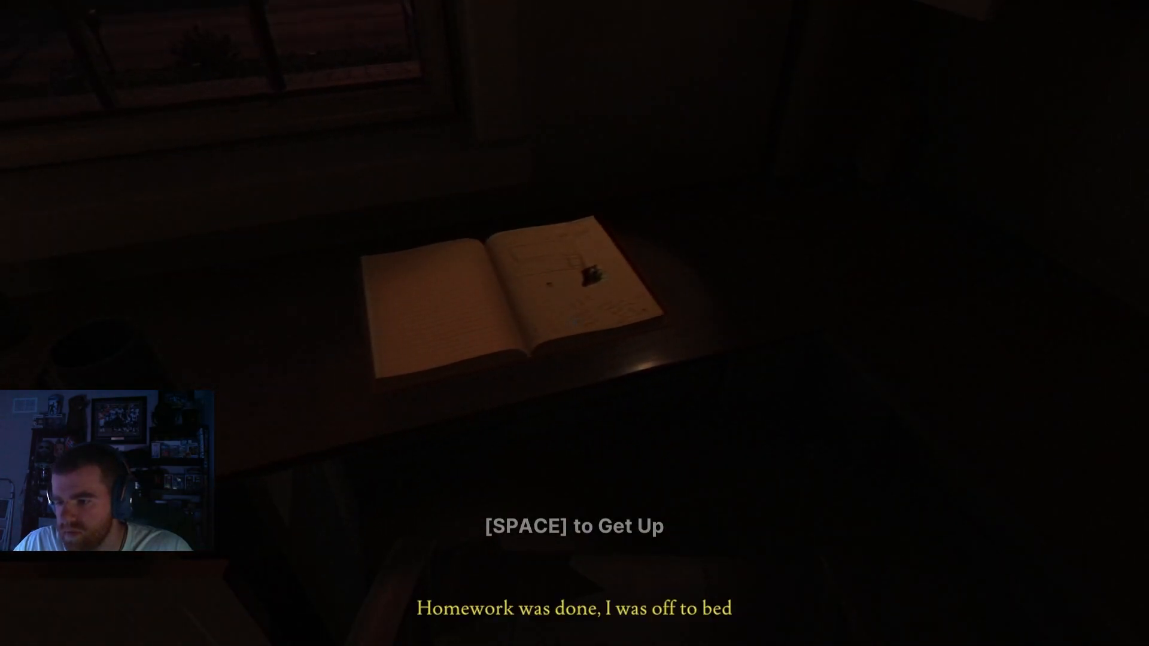
key("space")
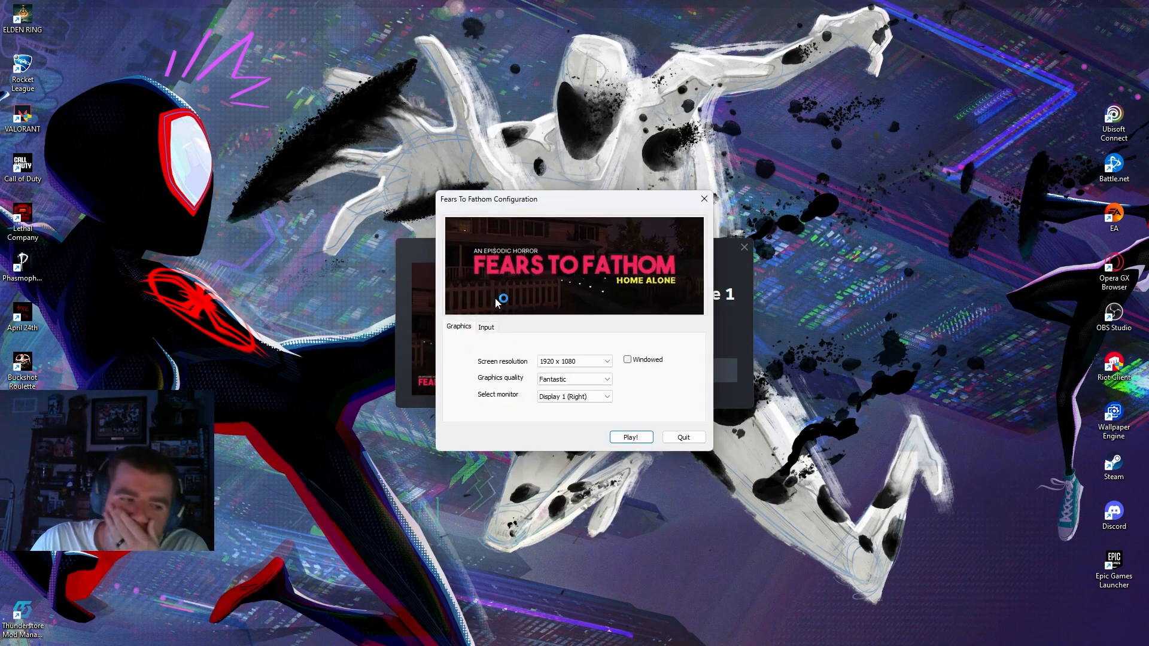
Step: Launch the game with 1920 x 1080 and Fantastic quality via Play!
left_click(630, 436)
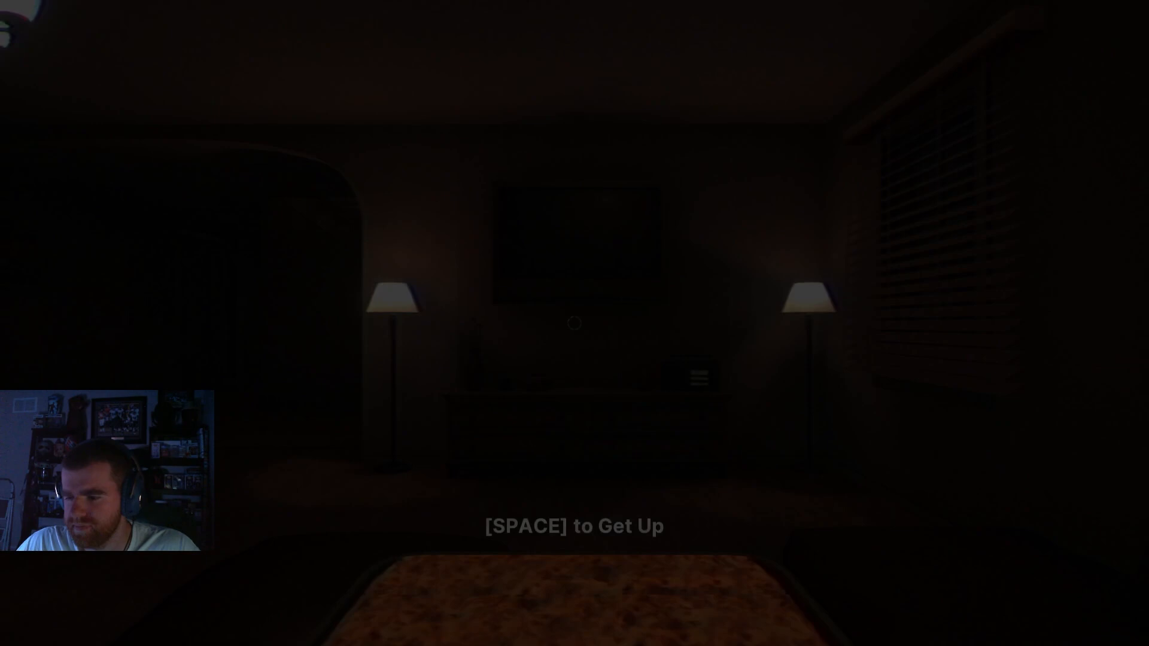
Step: Eat the lasagna until the tray is empty, then get up toward the stairs
key("space")
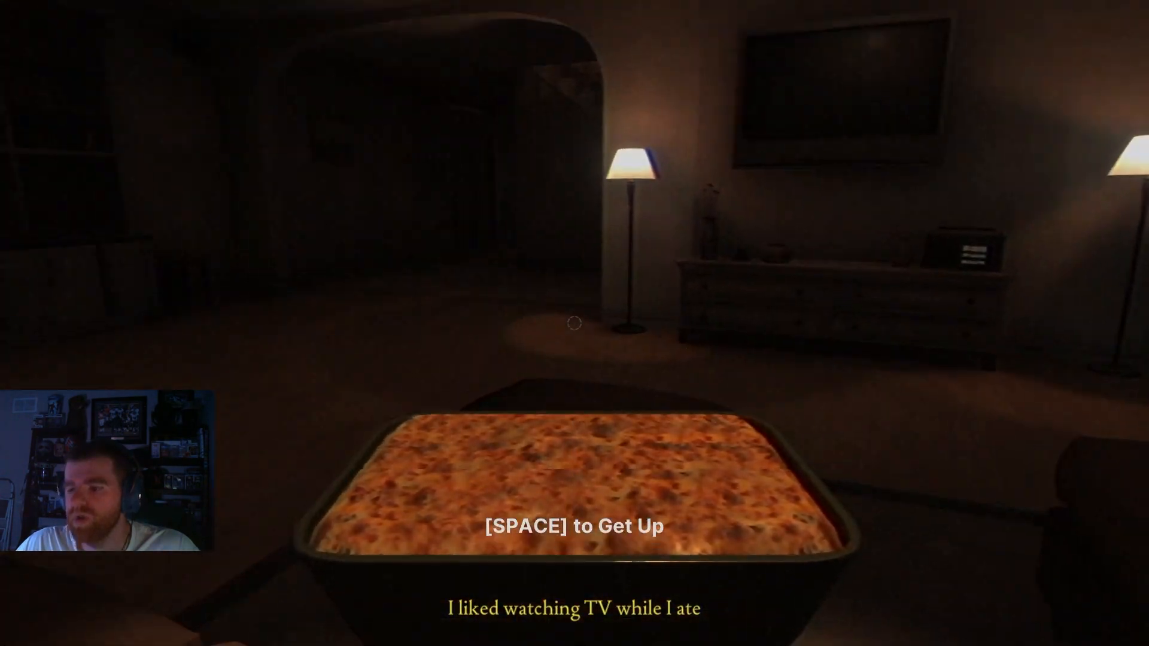
key("space")
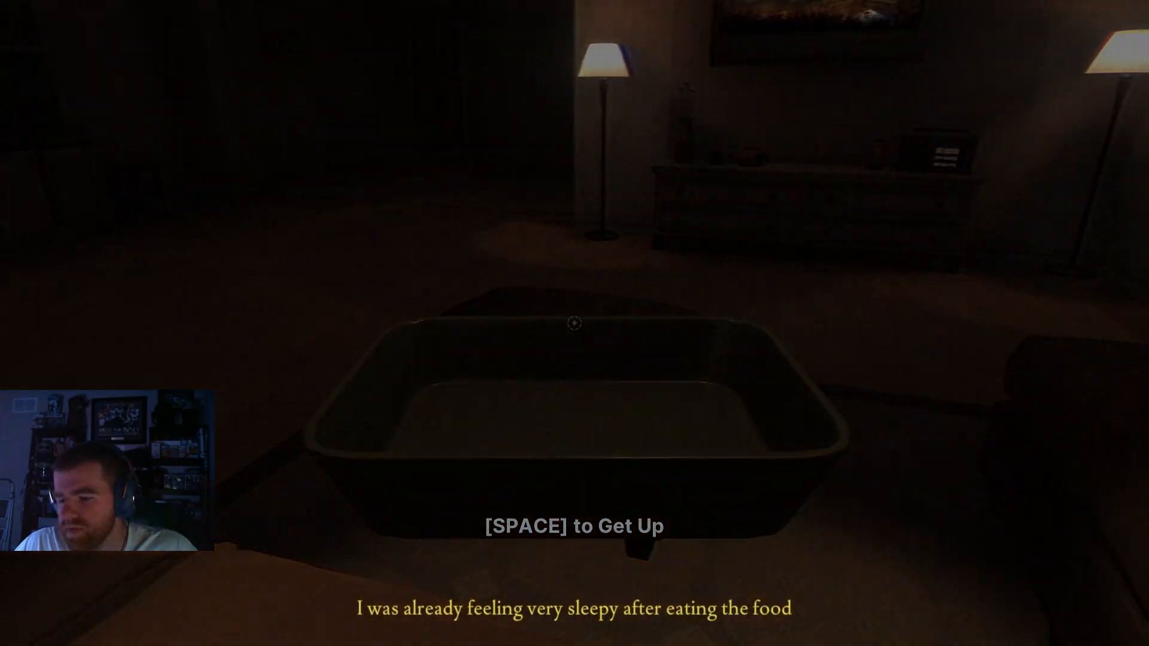
key("space")
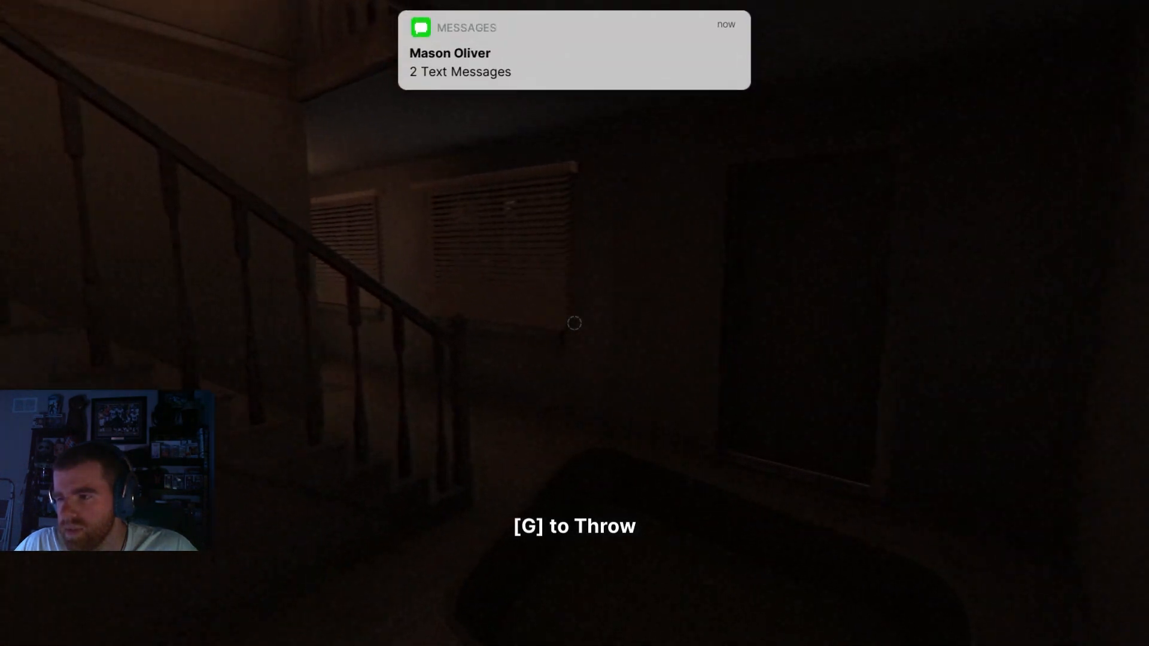
mouse_move(574, 323)
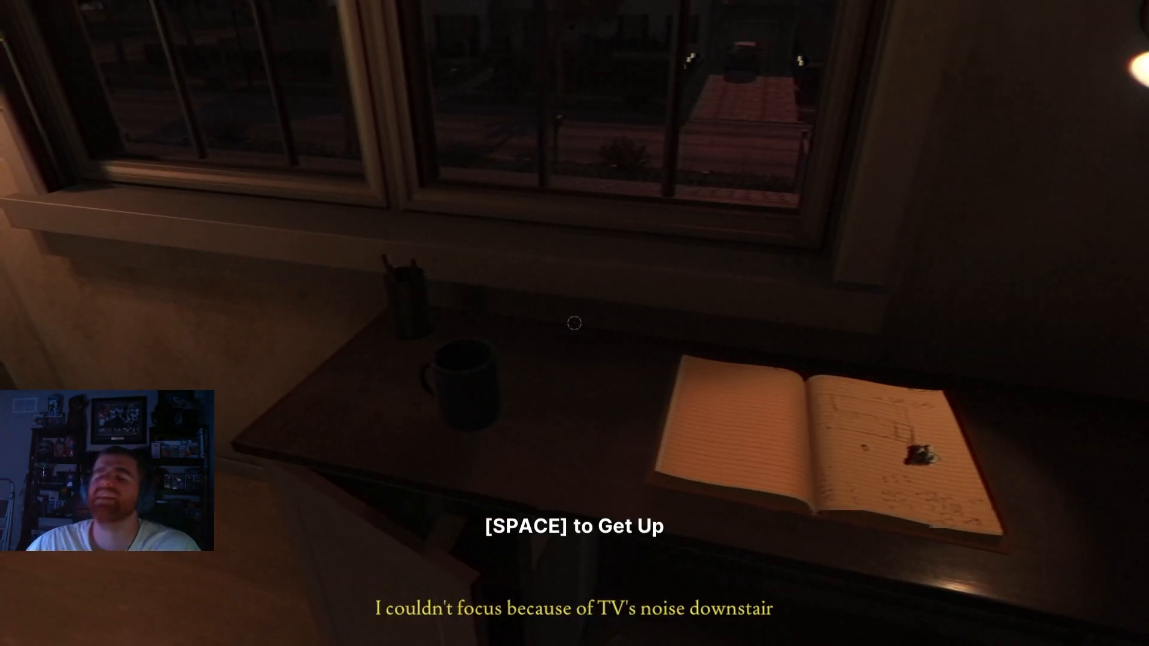
Step: Get up from the lit window desk and head for the bed
key("space")
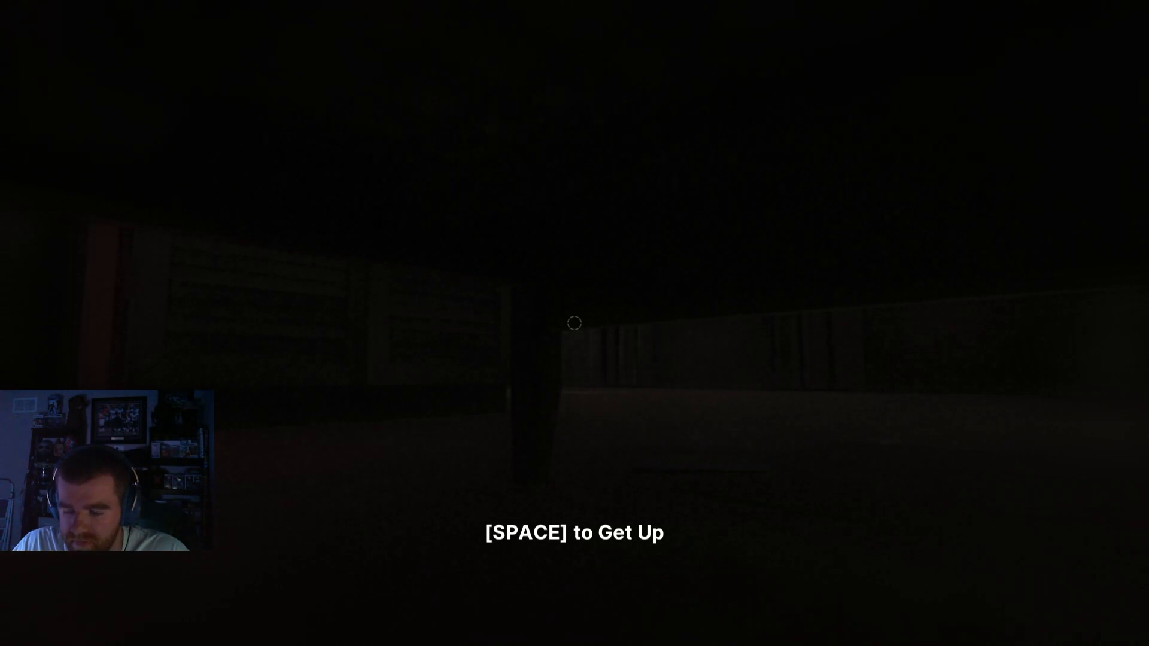
Step: Climb out of bed and approach it until the hide prompt appears
key("space")
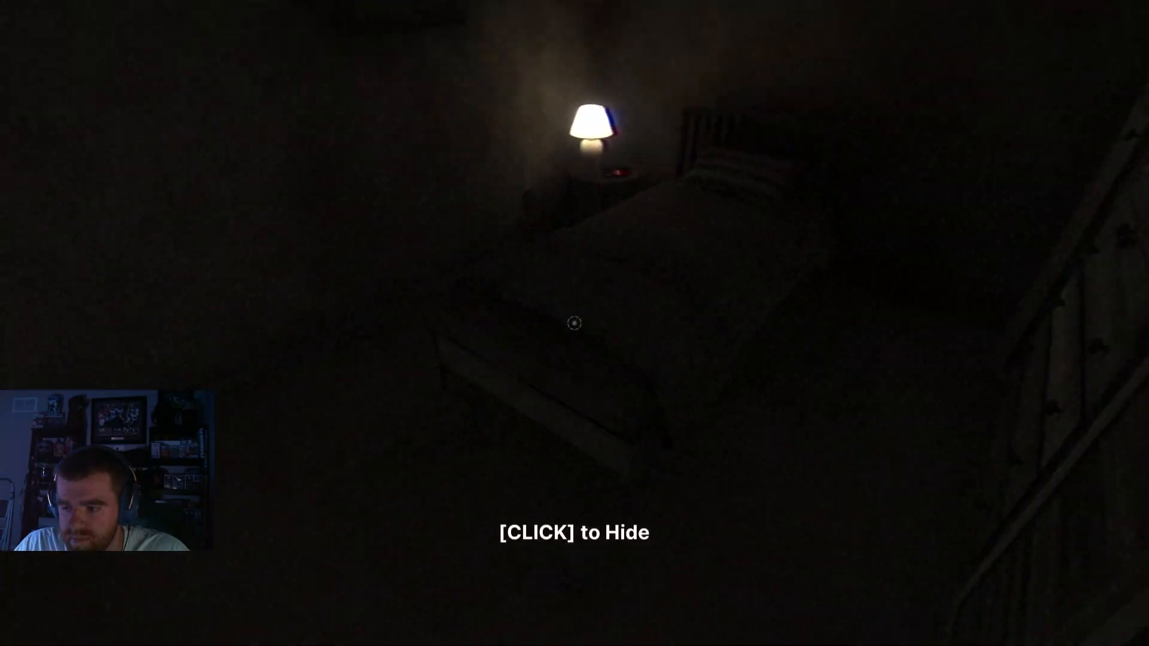
Step: Hide under the bed, play through to the good ending, and exit to desktop
left_click(574, 323)
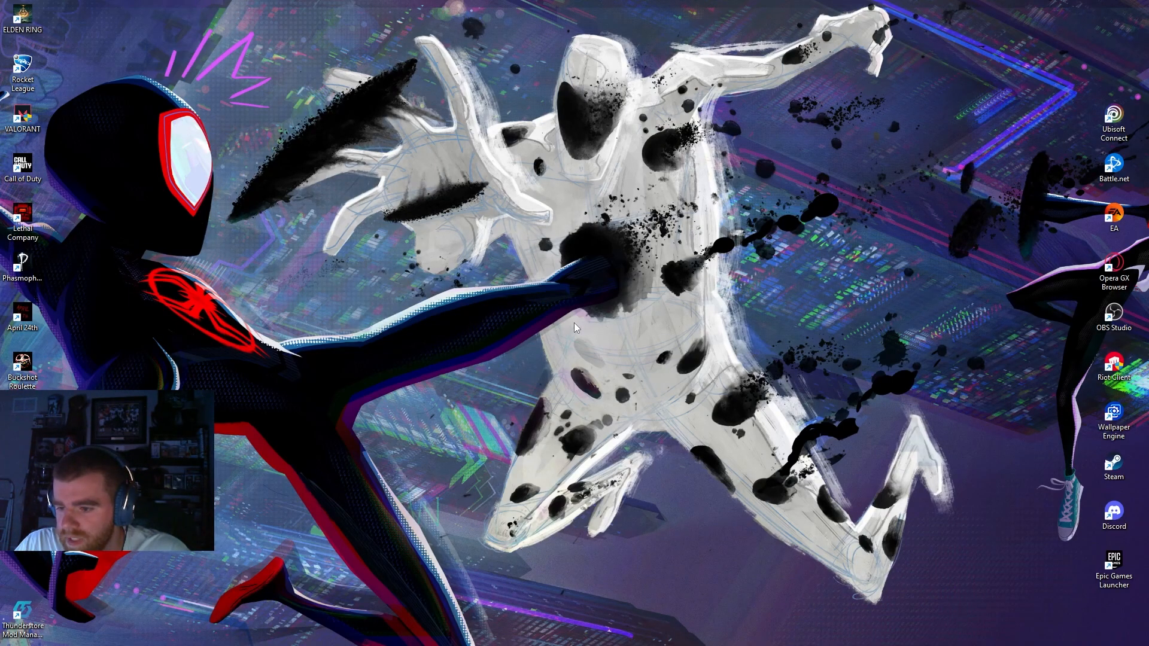
mouse_move(399, 366)
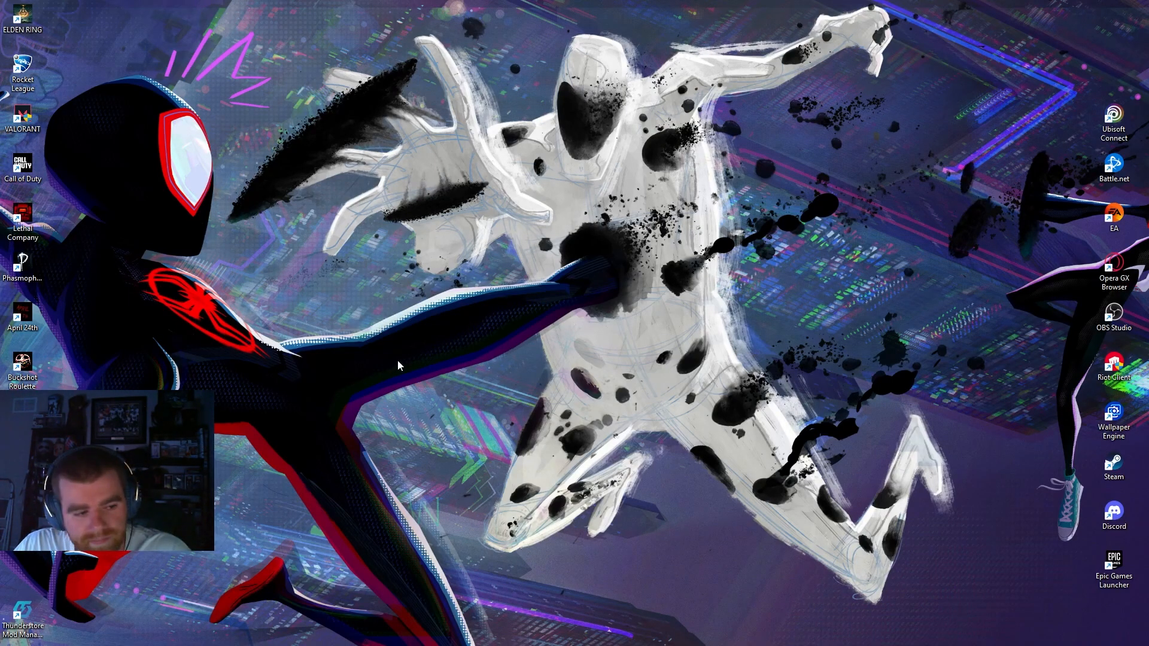